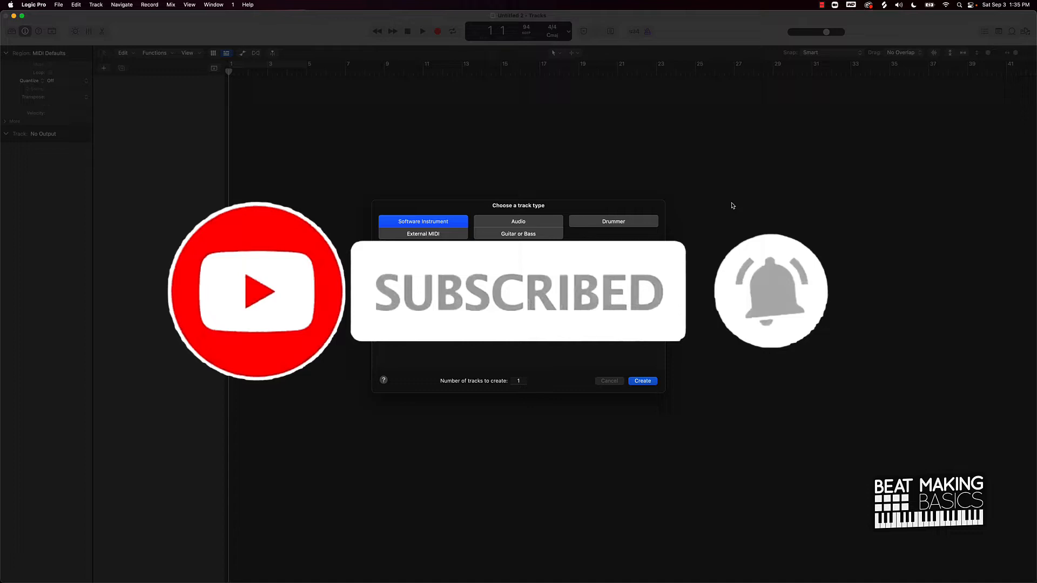
# - Choose Software Instrument with Quick Sampler (Single Sample) > Stereo for the new track
pyautogui.click(395, 257)
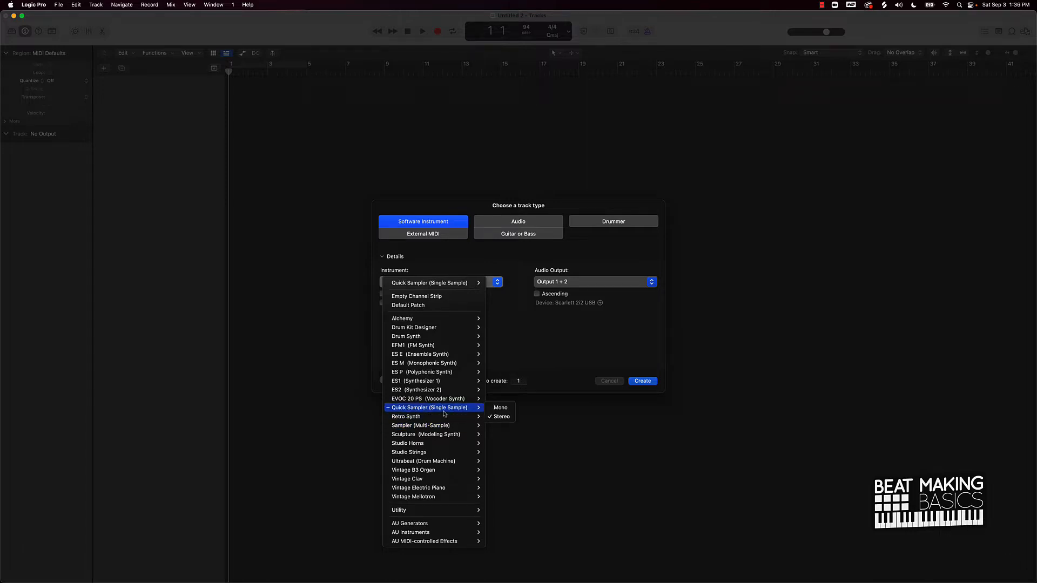
pyautogui.click(428, 409)
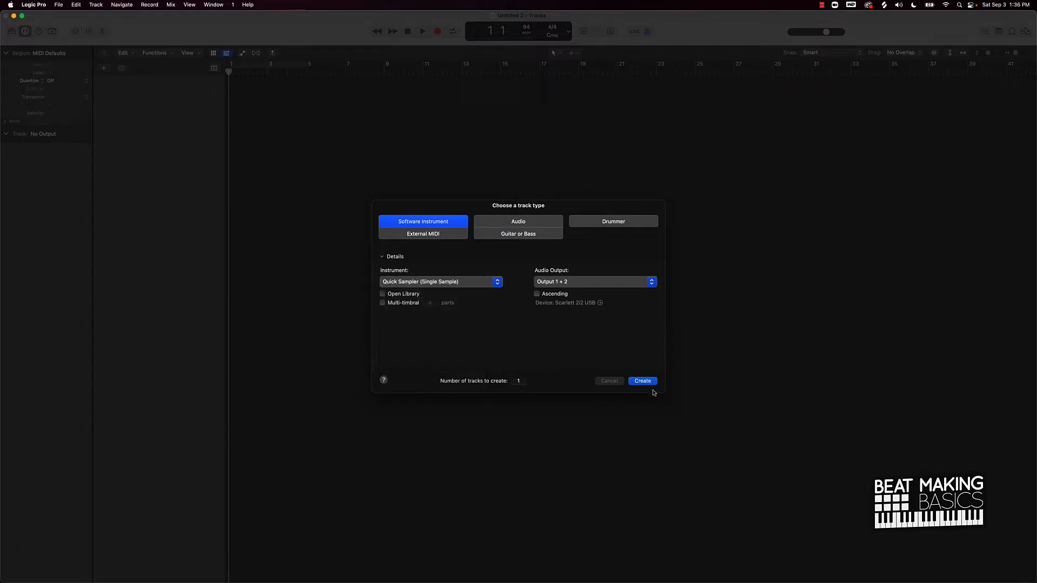
# - Create the Inst 1 track and browse Quick Sampler's One Shot and Slice modes
pyautogui.click(641, 381)
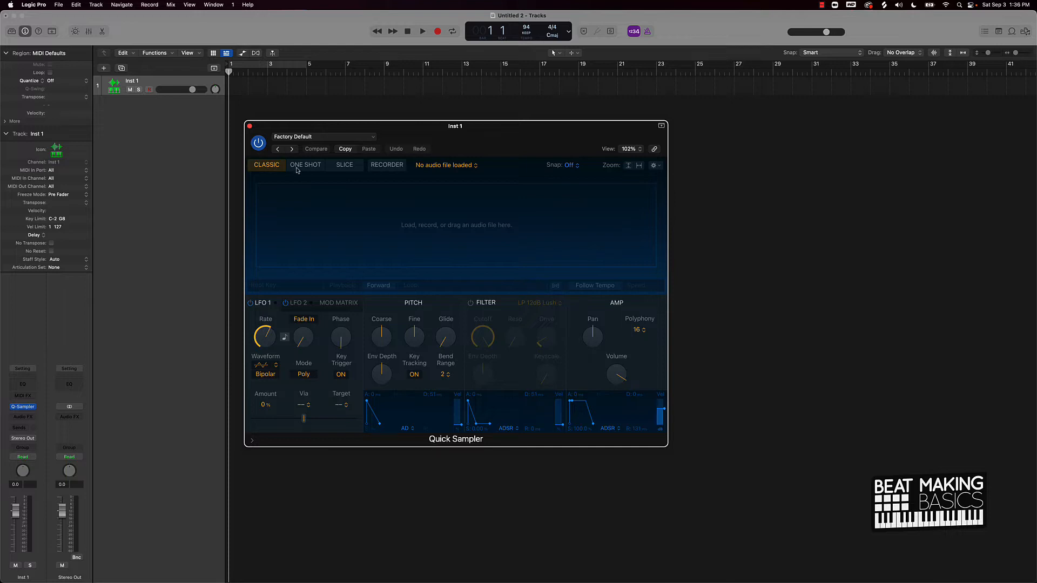
pyautogui.click(304, 165)
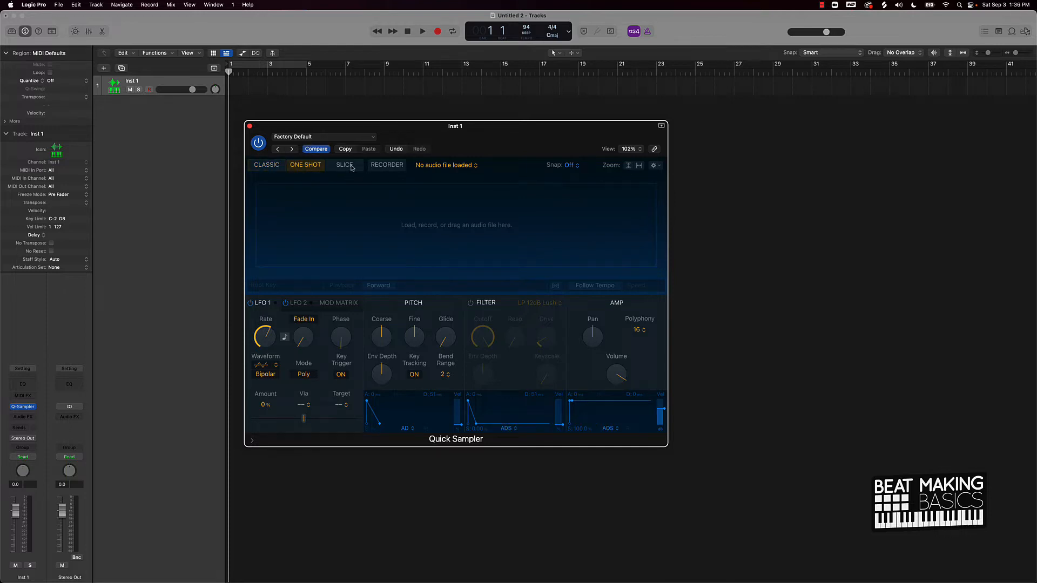
pyautogui.click(386, 165)
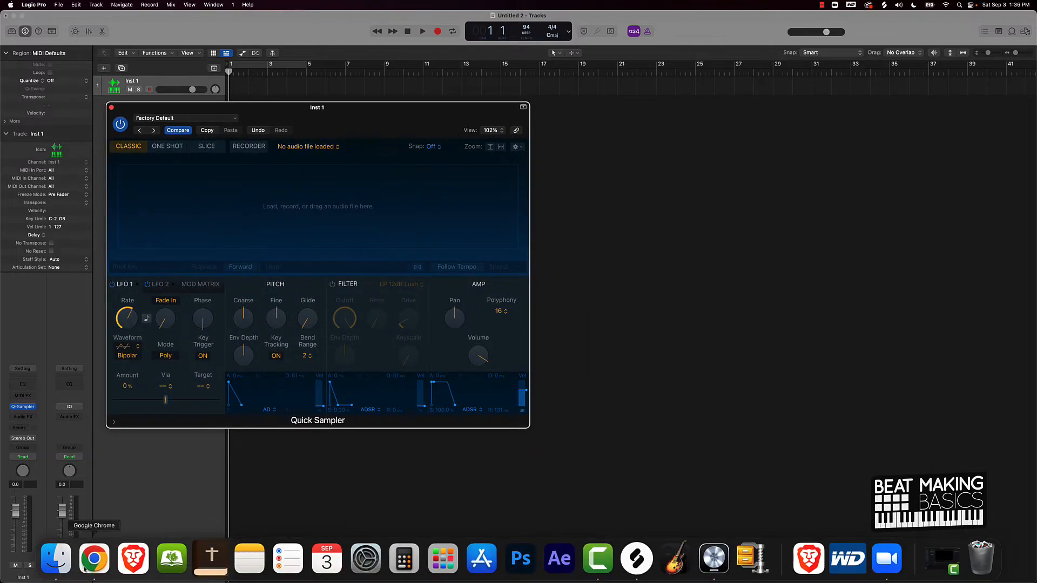
# - In Chrome on Tracklib, preview Purple by Young Buddha from Track highlights, then pause
pyautogui.click(94, 559)
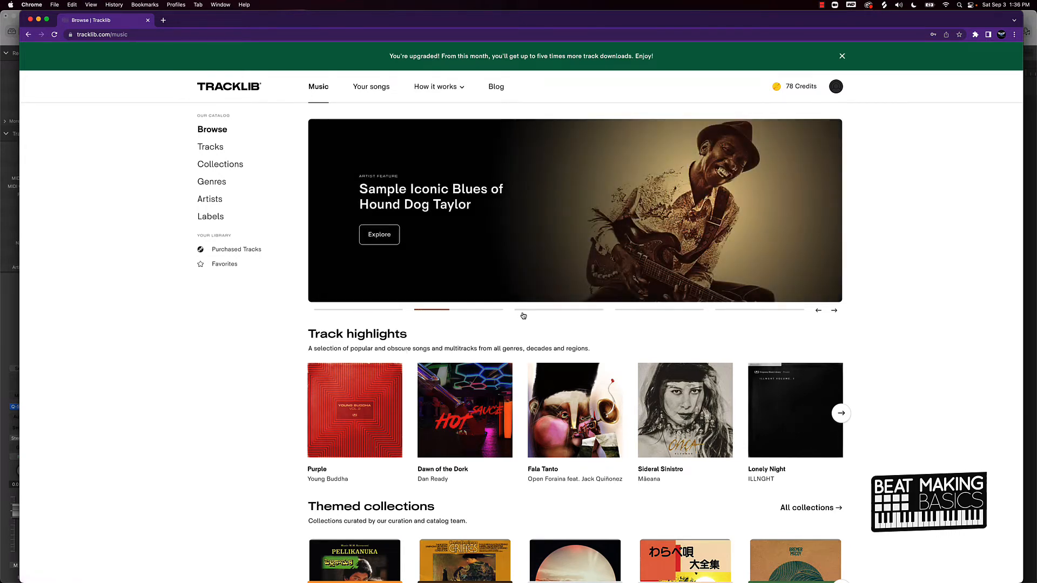
pyautogui.scroll(-3)
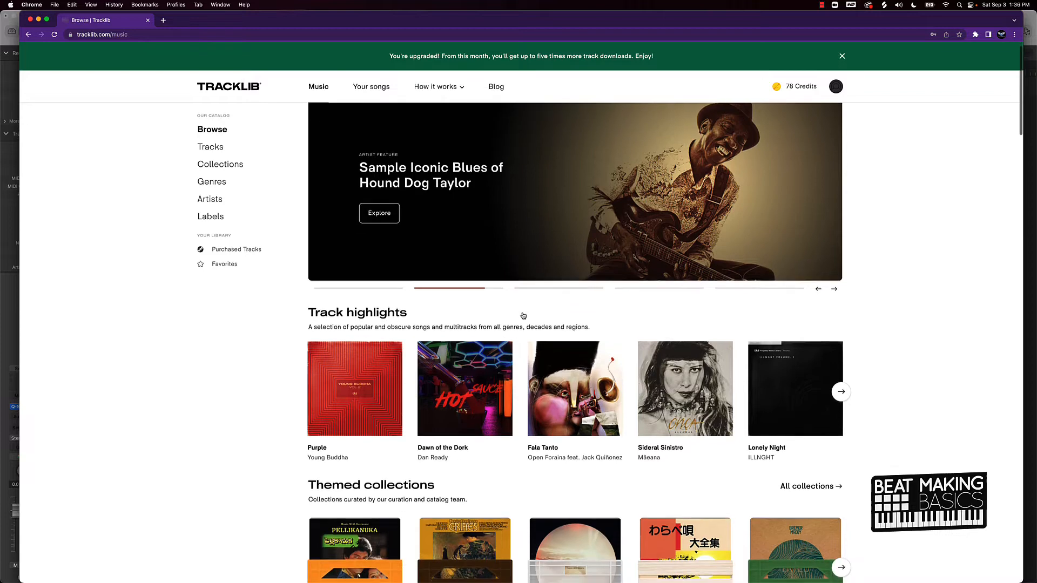
pyautogui.scroll(-3)
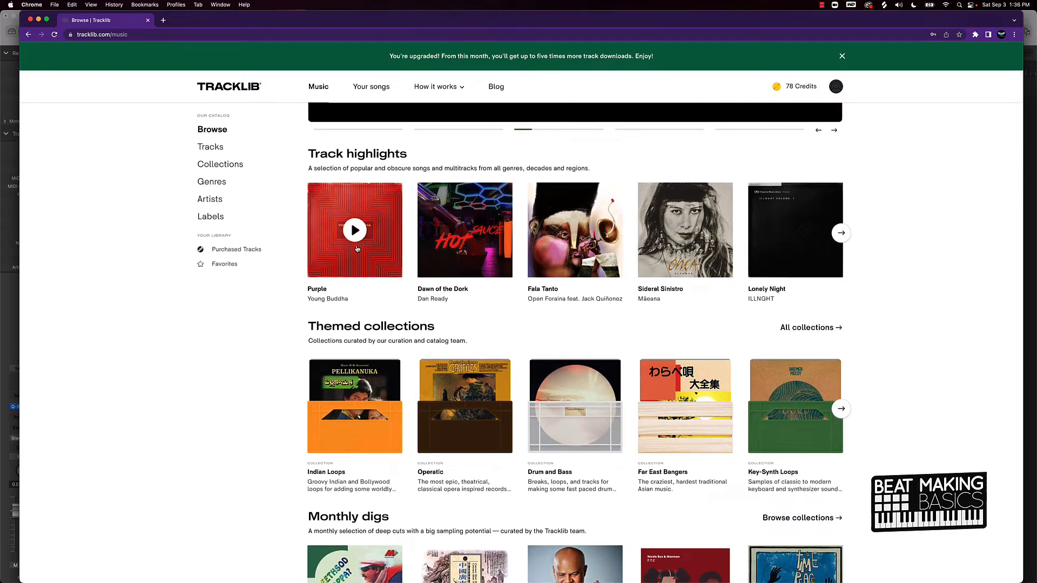
pyautogui.click(355, 230)
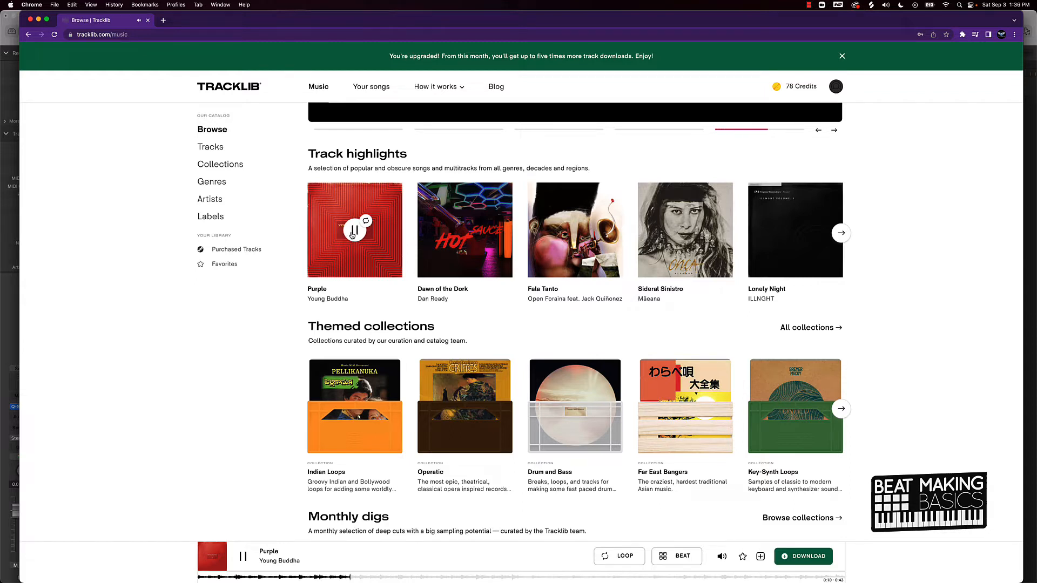
pyautogui.click(243, 556)
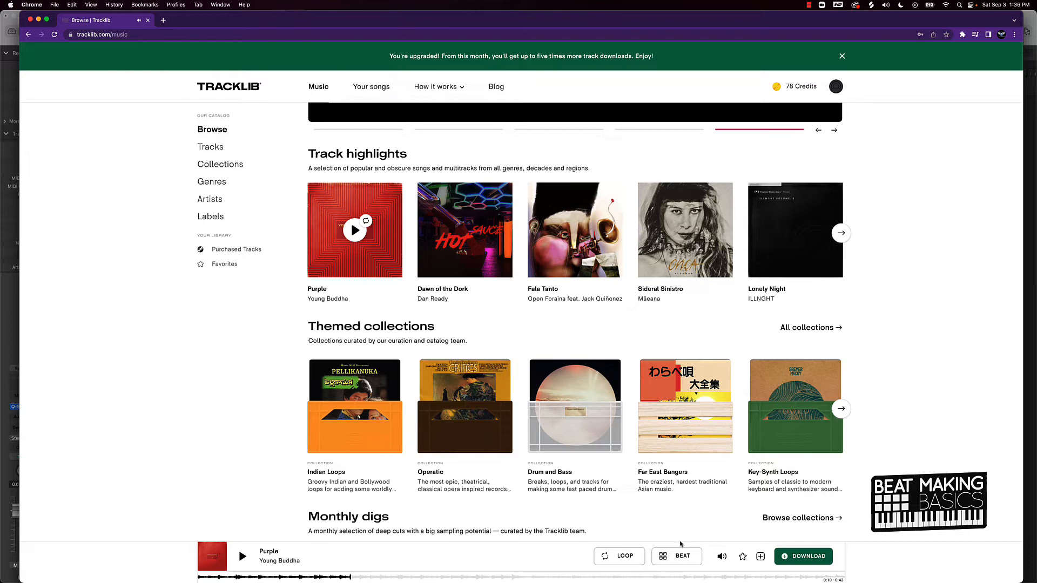
# - Download the track Purple, confirming the one-credit download
pyautogui.click(803, 556)
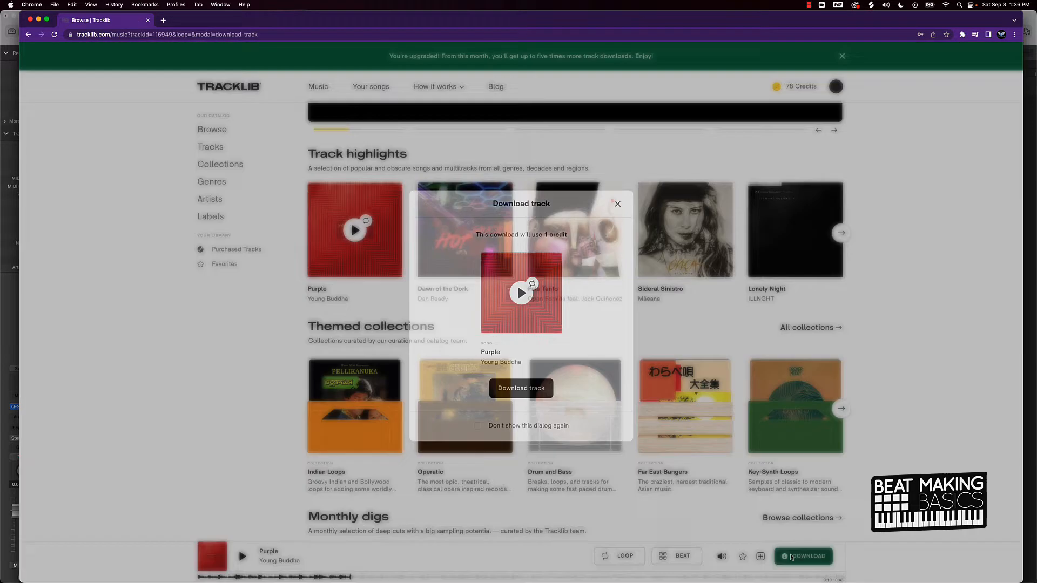
pyautogui.click(521, 389)
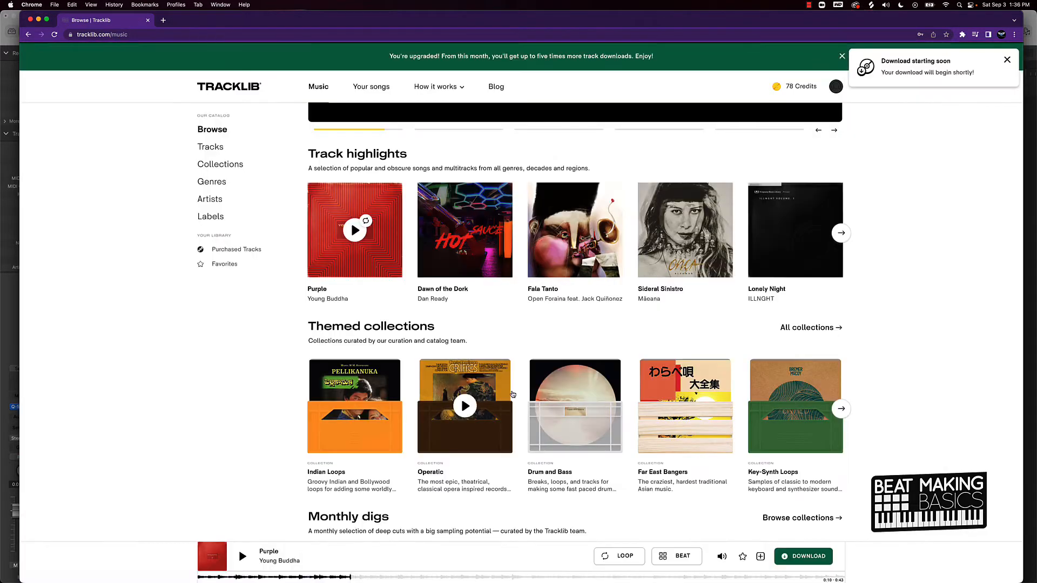
pyautogui.click(804, 556)
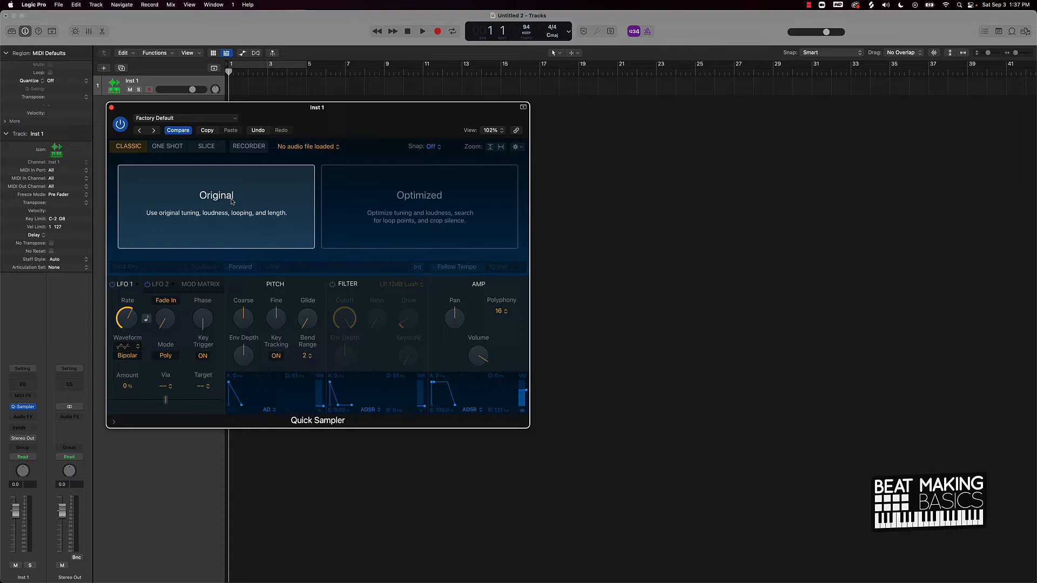
# - Drop the Purple 97bpm WAV on Original, then toggle between Slice and Classic modes
pyautogui.click(216, 206)
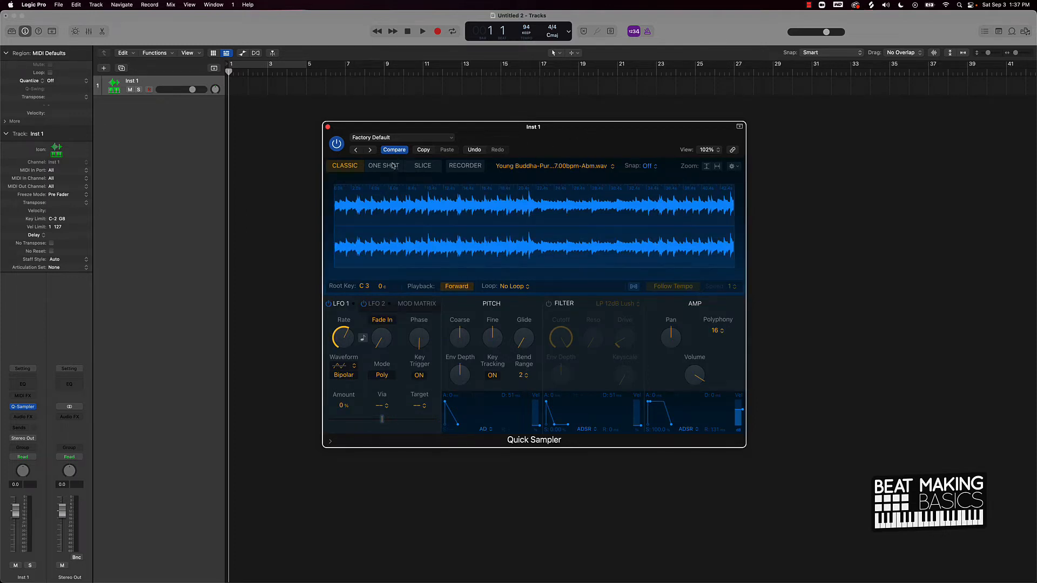
pyautogui.click(422, 165)
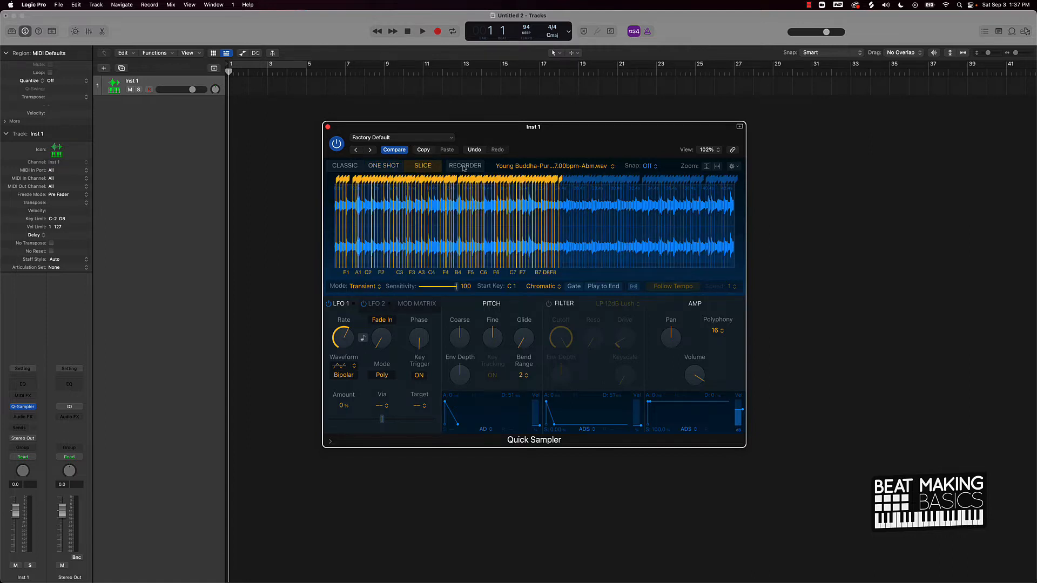
pyautogui.click(344, 166)
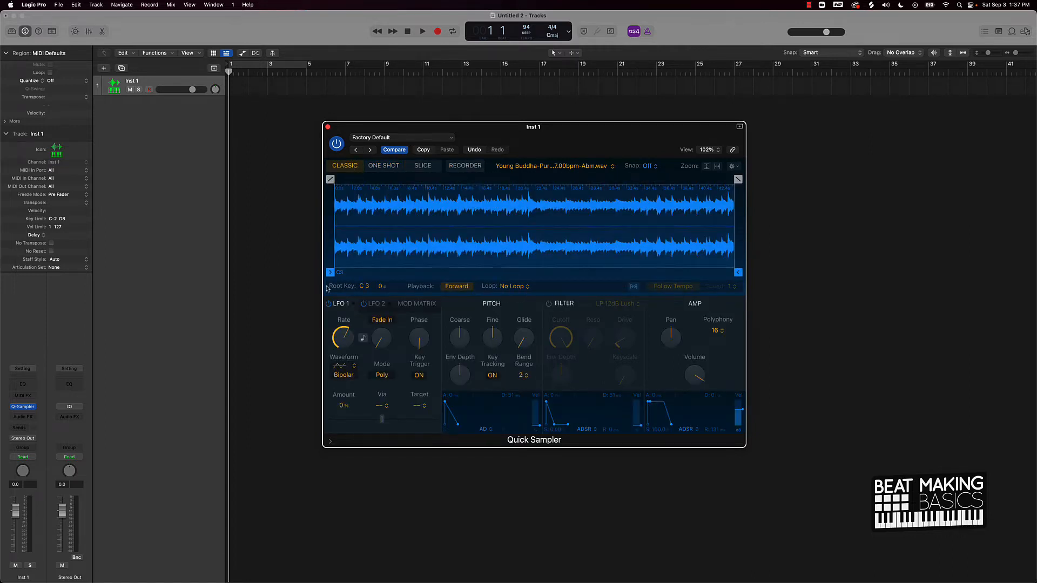
pyautogui.click(421, 165)
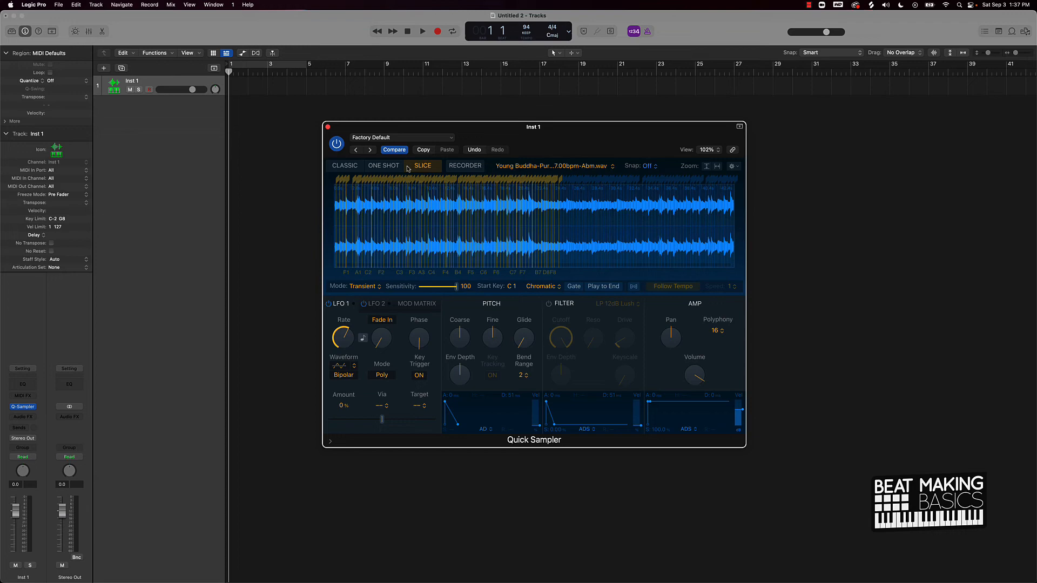
pyautogui.click(344, 165)
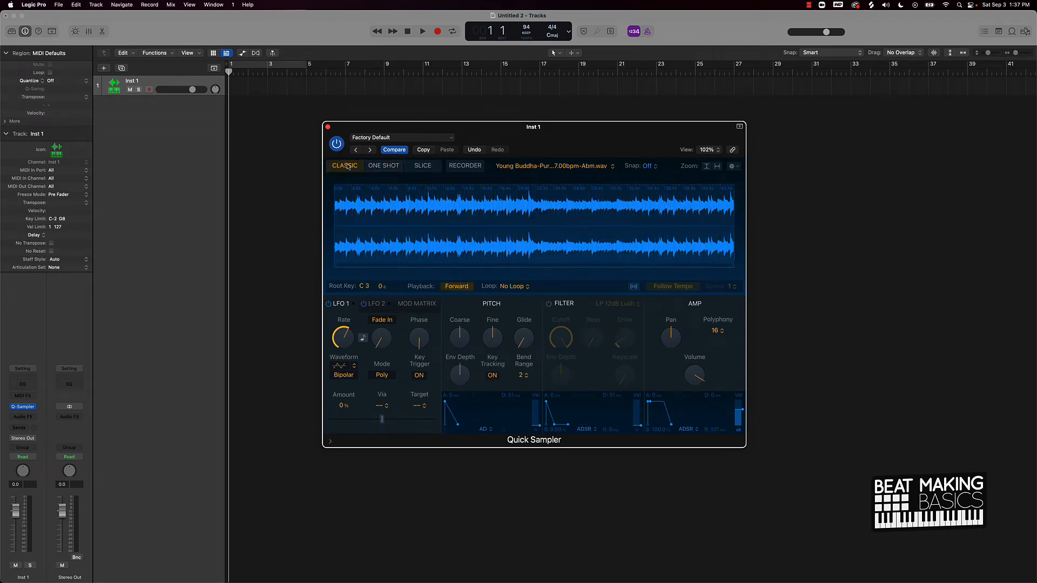
pyautogui.click(422, 166)
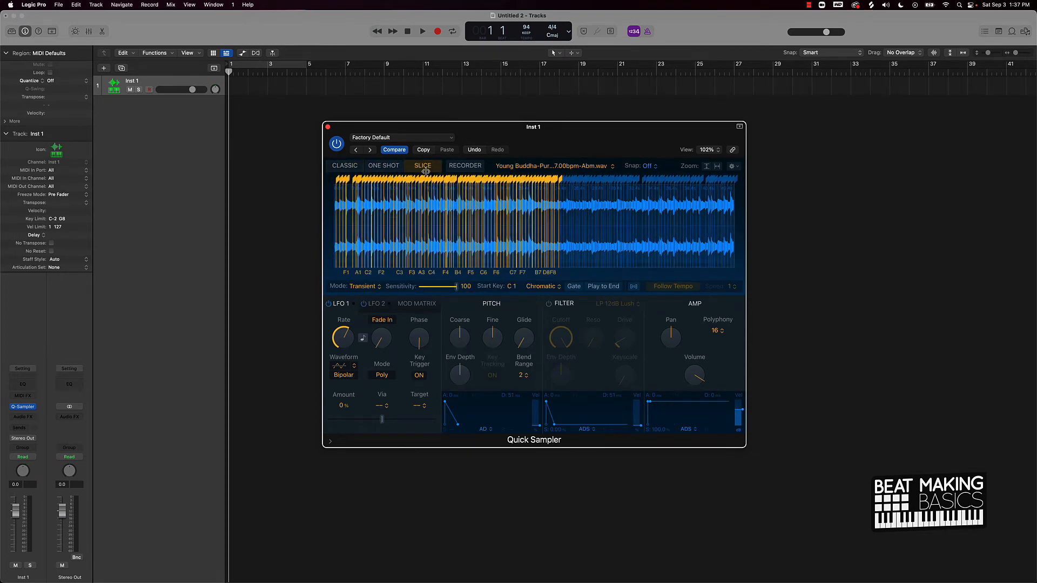
pyautogui.click(344, 165)
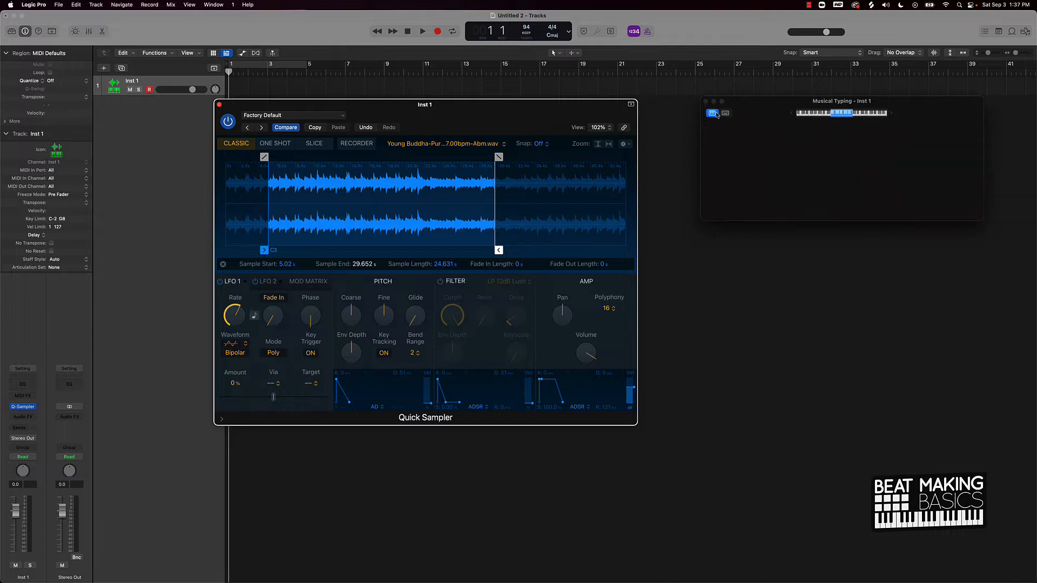
# - Show the full keyboard, enable Follow Tempo, and retrim the chop to about 15.2–32.1 s
pyautogui.click(675, 125)
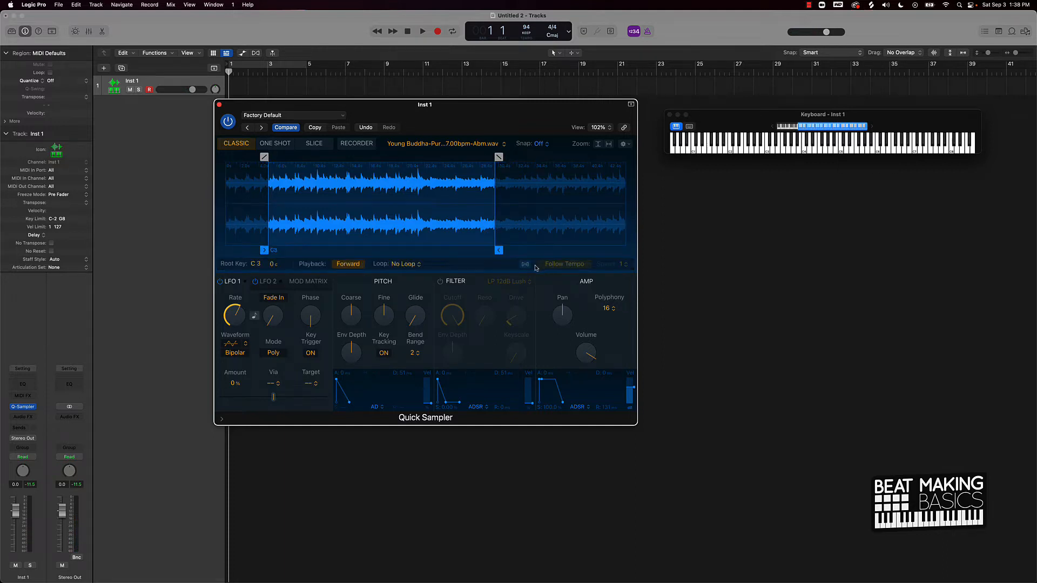
pyautogui.click(525, 264)
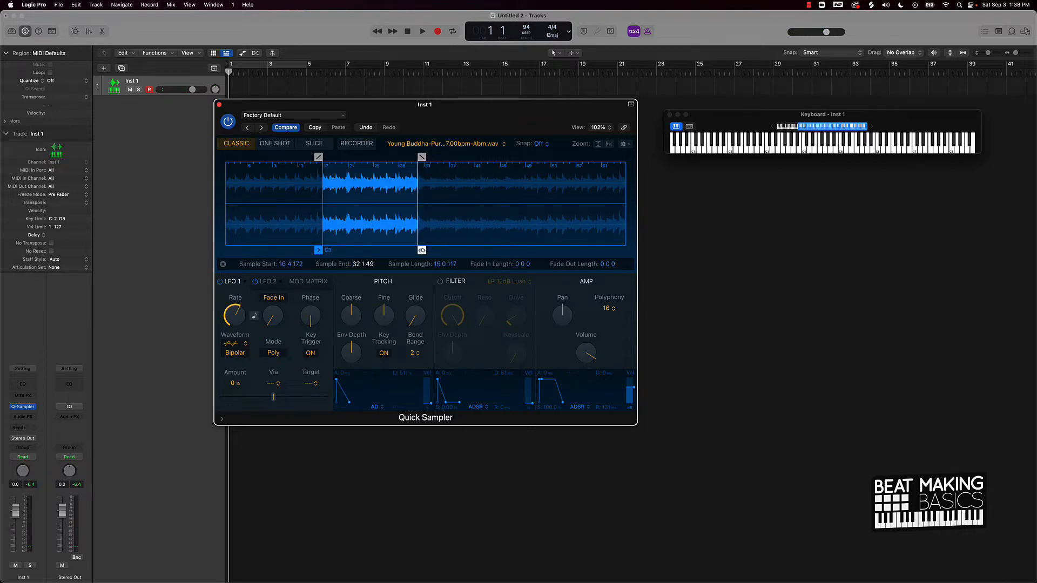
pyautogui.moveTo(319, 249); pyautogui.dragTo(318, 250)
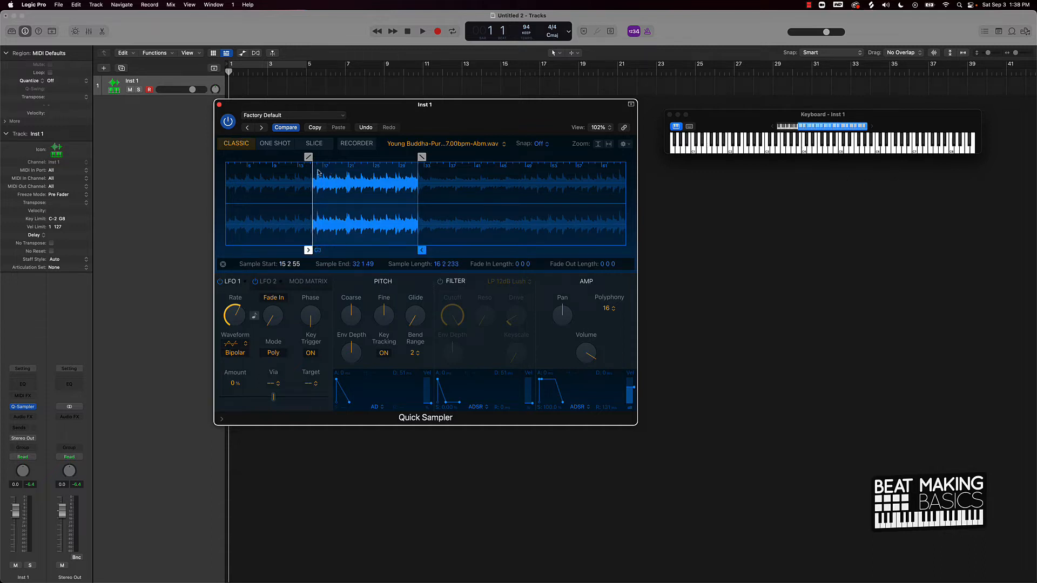
pyautogui.moveTo(320, 174)
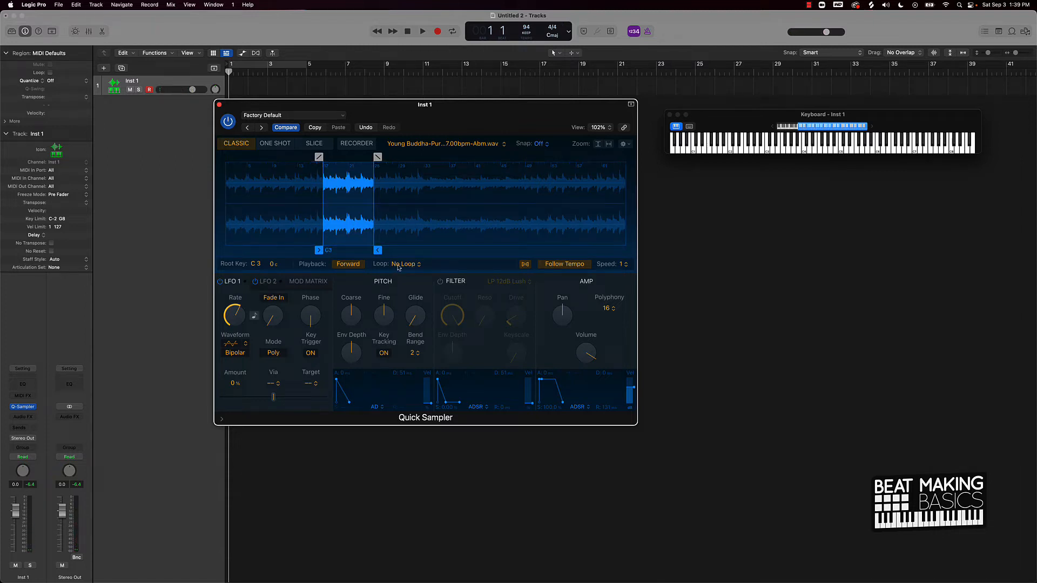
# - Set the chop's Loop mode to Forward
pyautogui.click(403, 264)
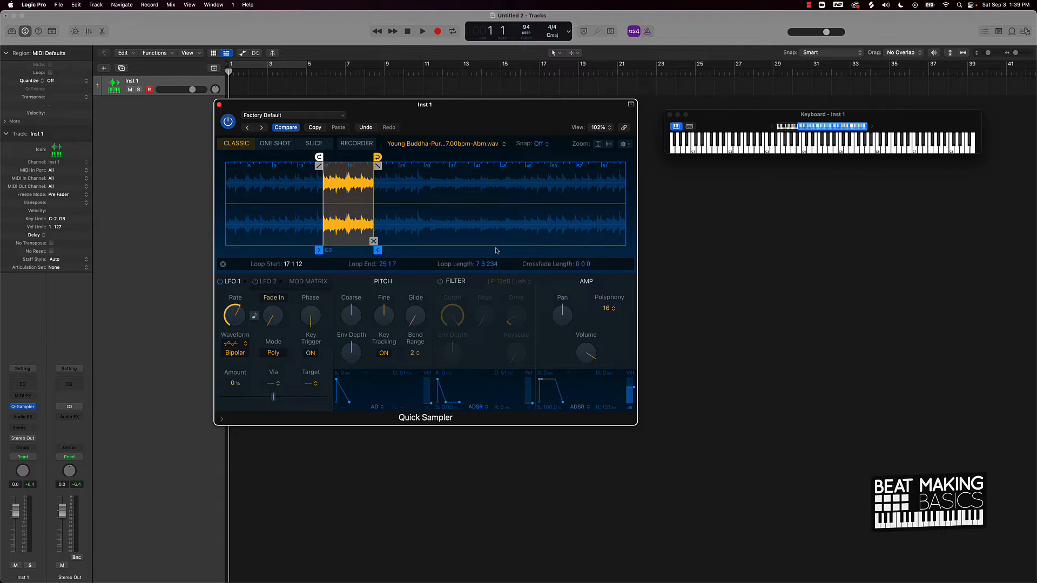
pyautogui.moveTo(370, 221)
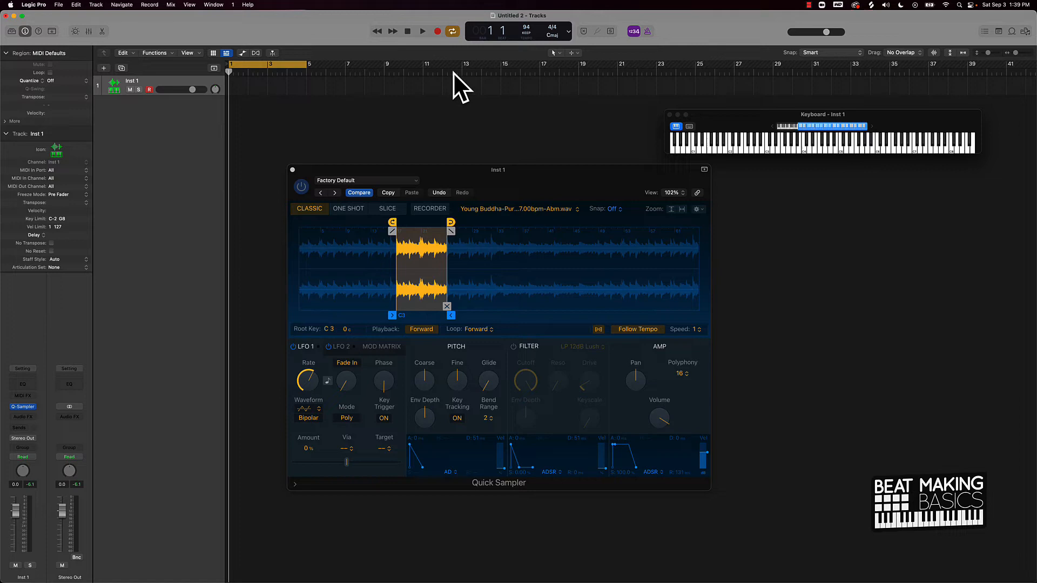
# - Record the looping chop as MIDI on Inst 1 over bars 1–5, then add Inst 2
pyautogui.click(422, 31)
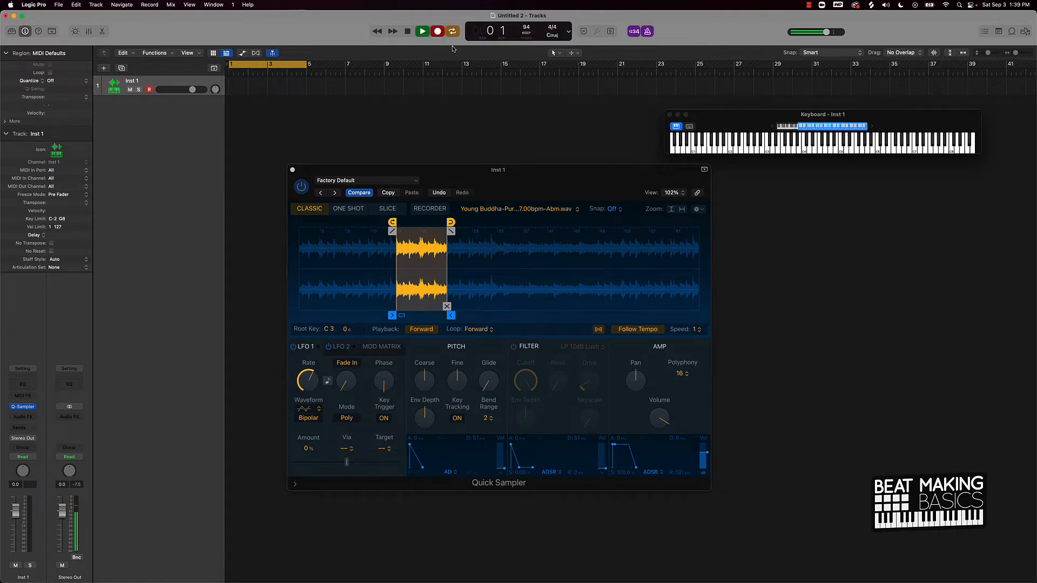
pyautogui.click(422, 31)
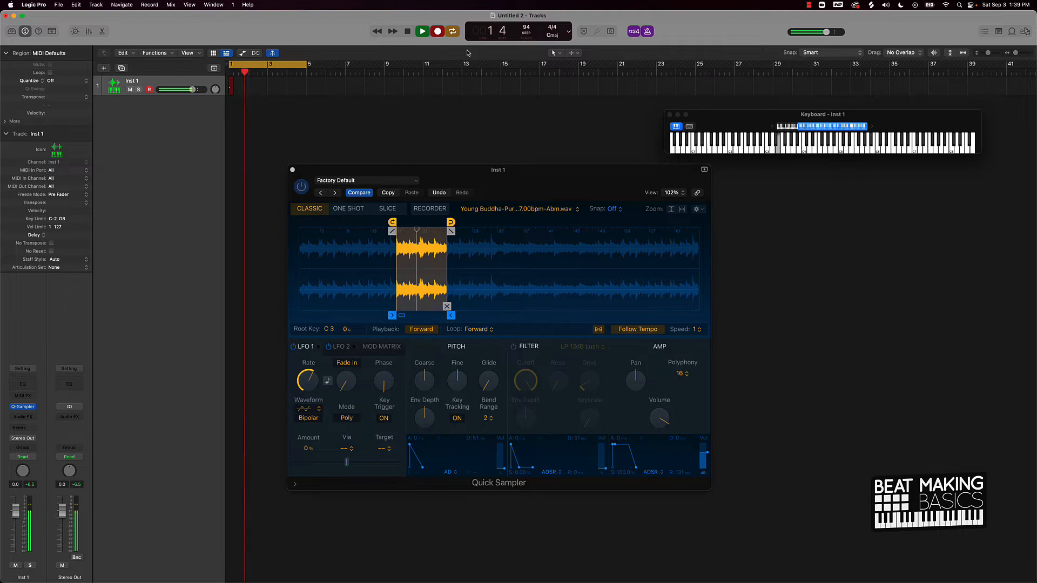
pyautogui.click(422, 32)
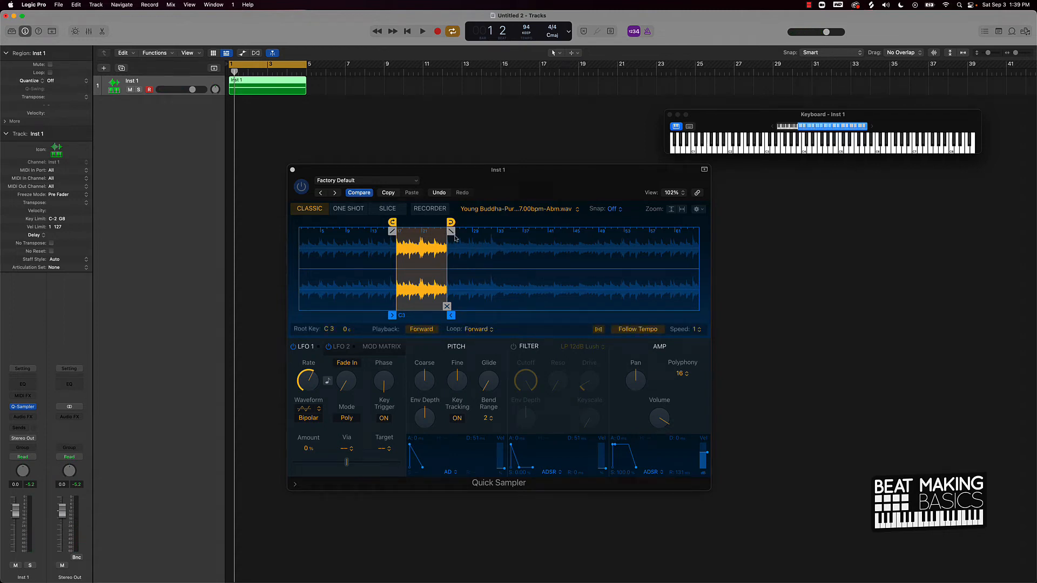
pyautogui.click(130, 89)
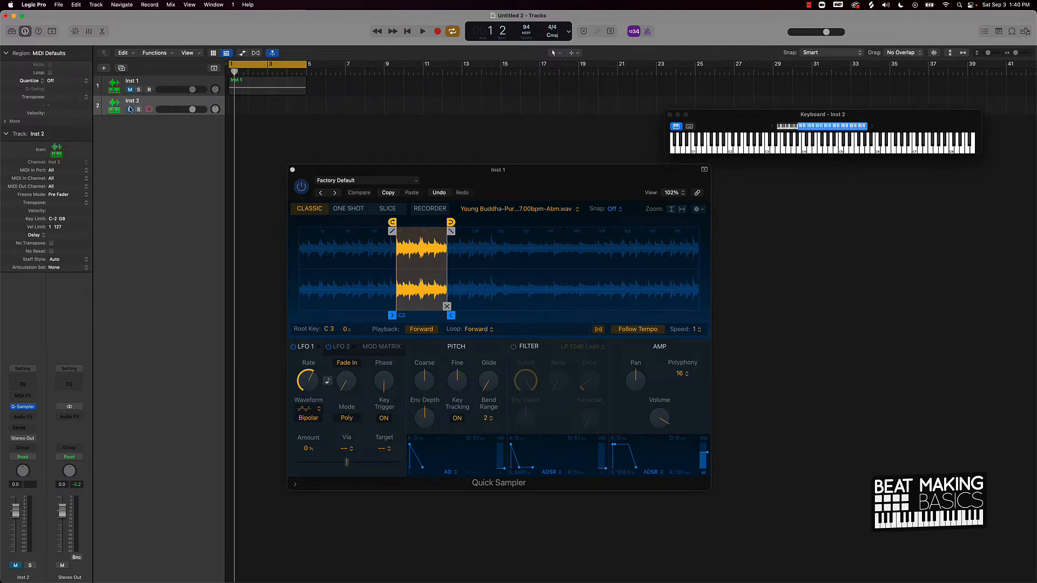
# - Close Inst 1's sampler, open Inst 2's Quick Sampler, and set Loop to No Loop
pyautogui.click(149, 109)
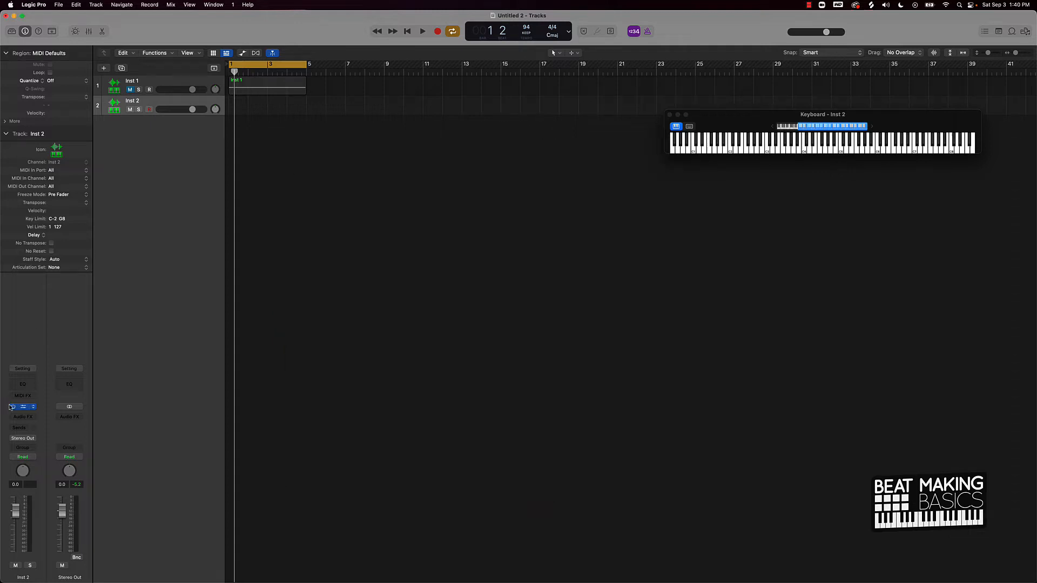
pyautogui.click(23, 406)
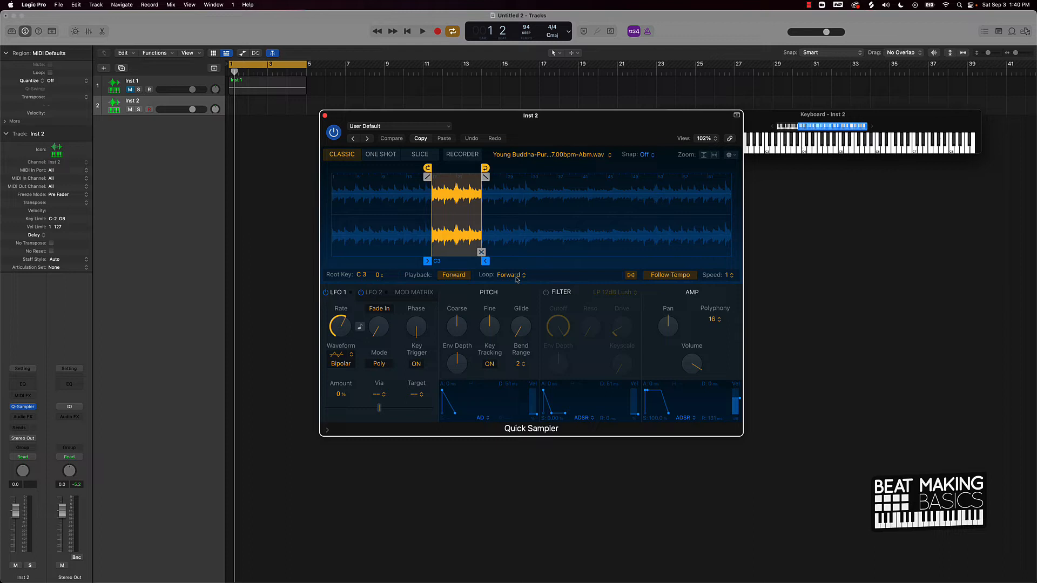
pyautogui.click(510, 274)
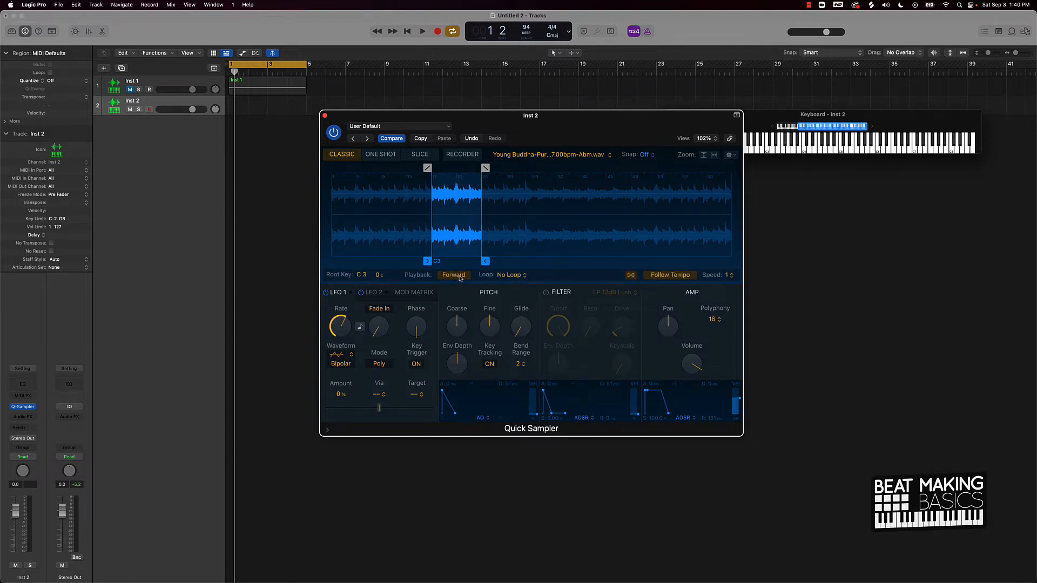
# - Set Inst 2's Playback and Loop modes to Reverse and move the sampler window lower
pyautogui.click(454, 275)
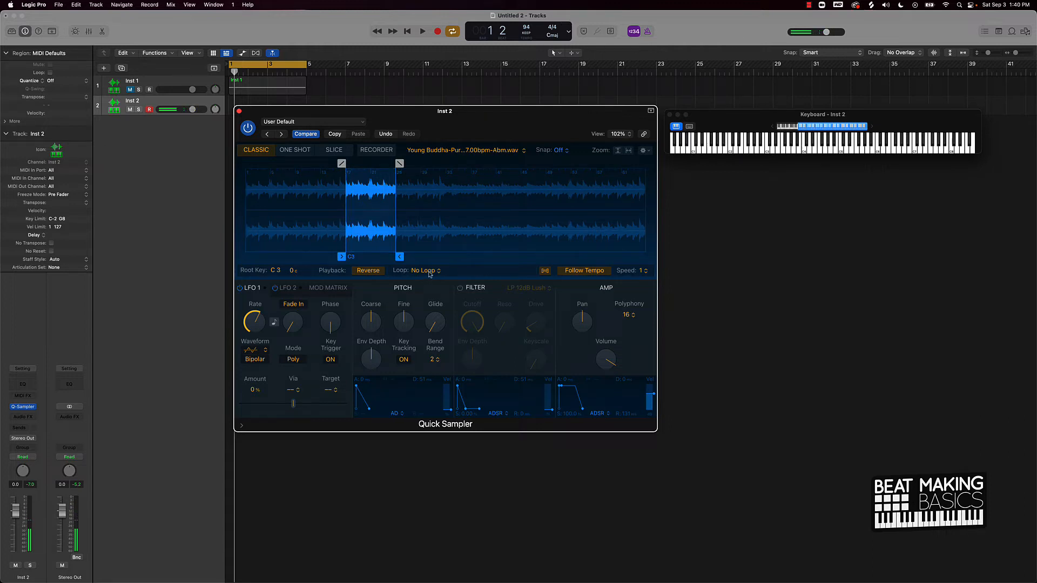
pyautogui.click(423, 271)
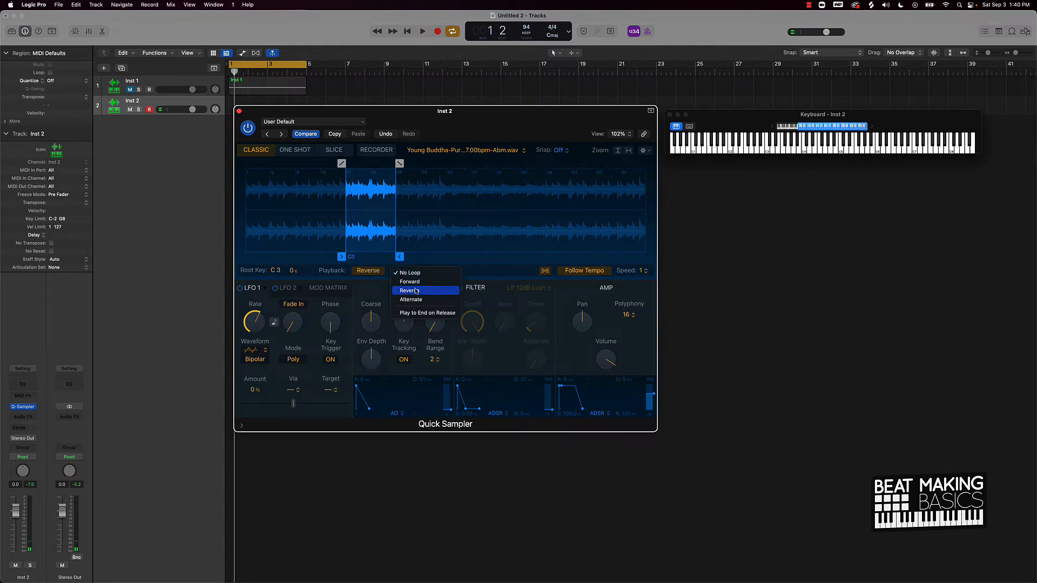
pyautogui.click(410, 290)
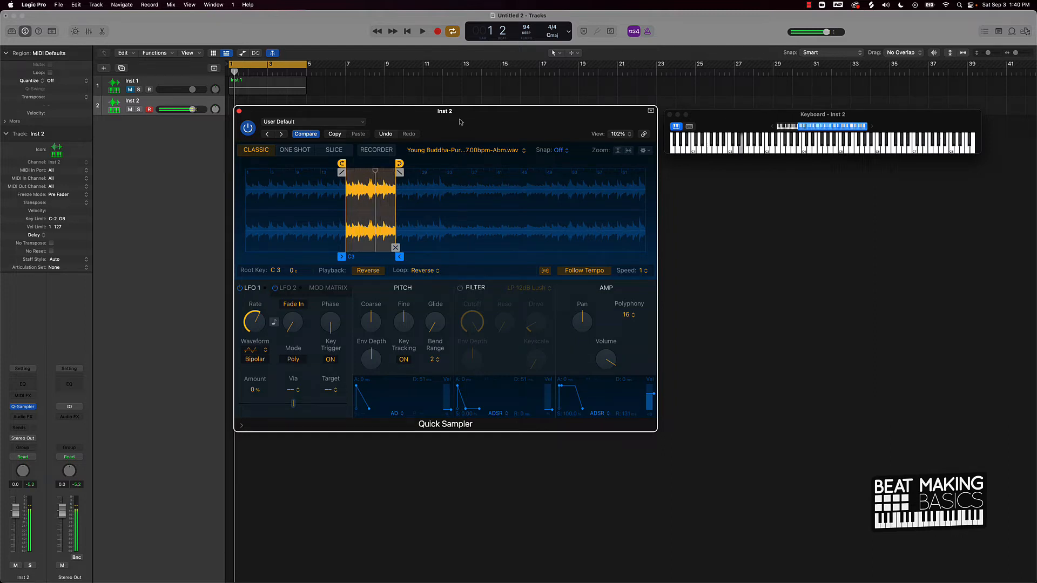
pyautogui.moveTo(445, 111); pyautogui.dragTo(450, 156)
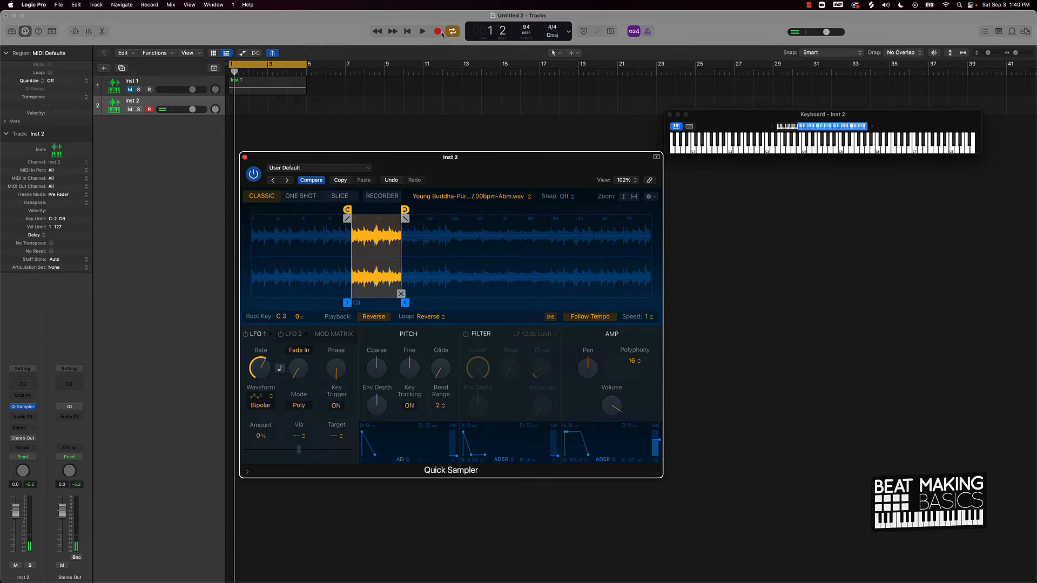
# - Record the reversed chop as a MIDI region on Inst 2, then stop the transport
pyautogui.click(422, 32)
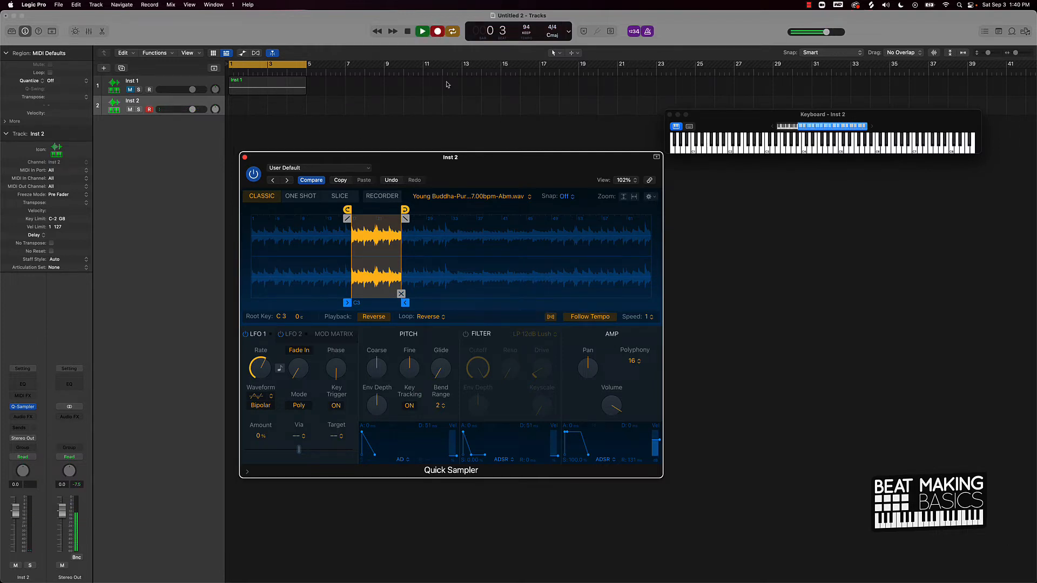
pyautogui.click(422, 31)
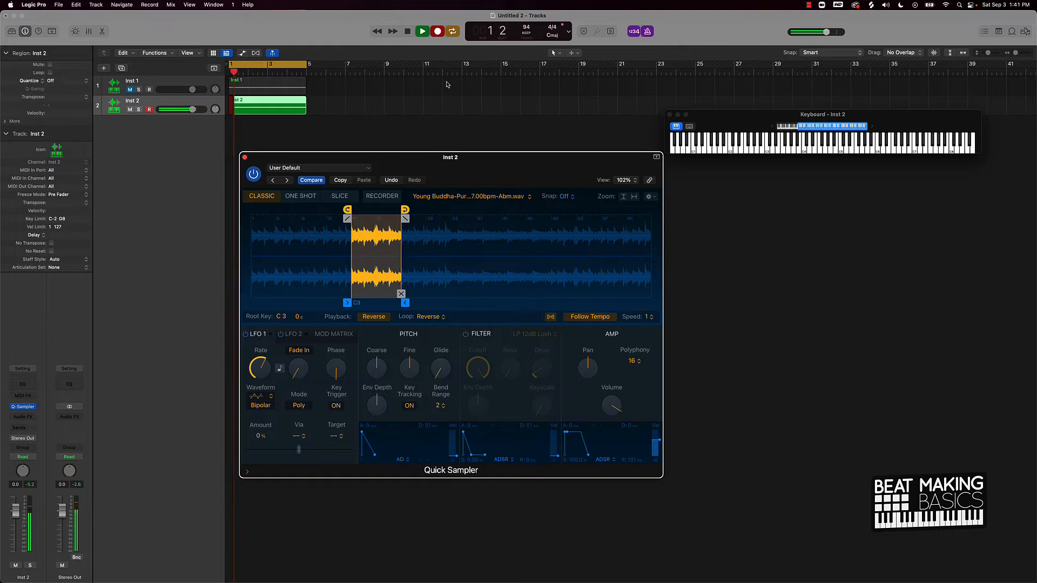
pyautogui.click(422, 31)
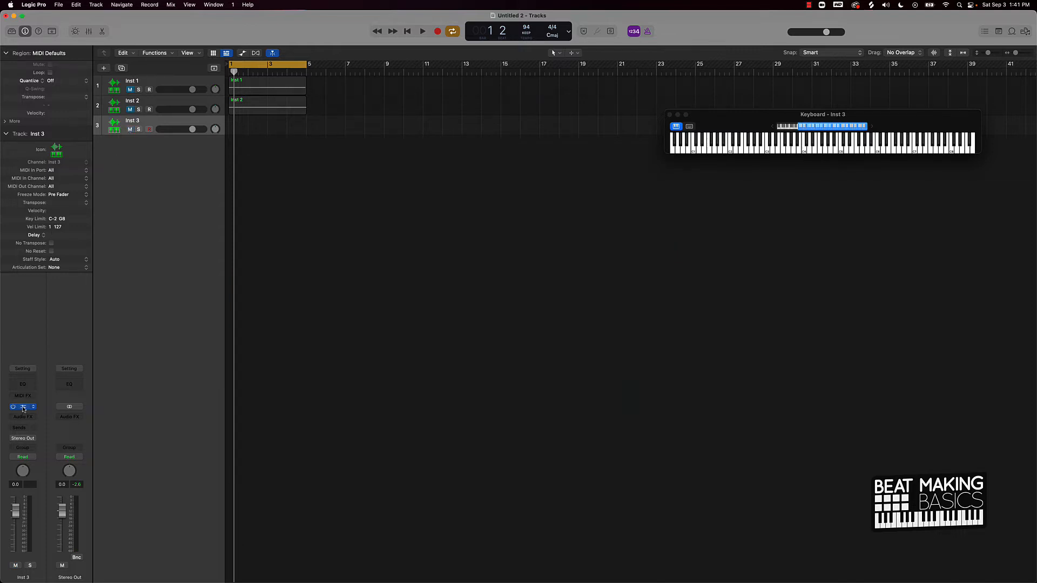
# - Open Inst 3's Quick Sampler and set its Loop mode to No Loop
pyautogui.click(23, 406)
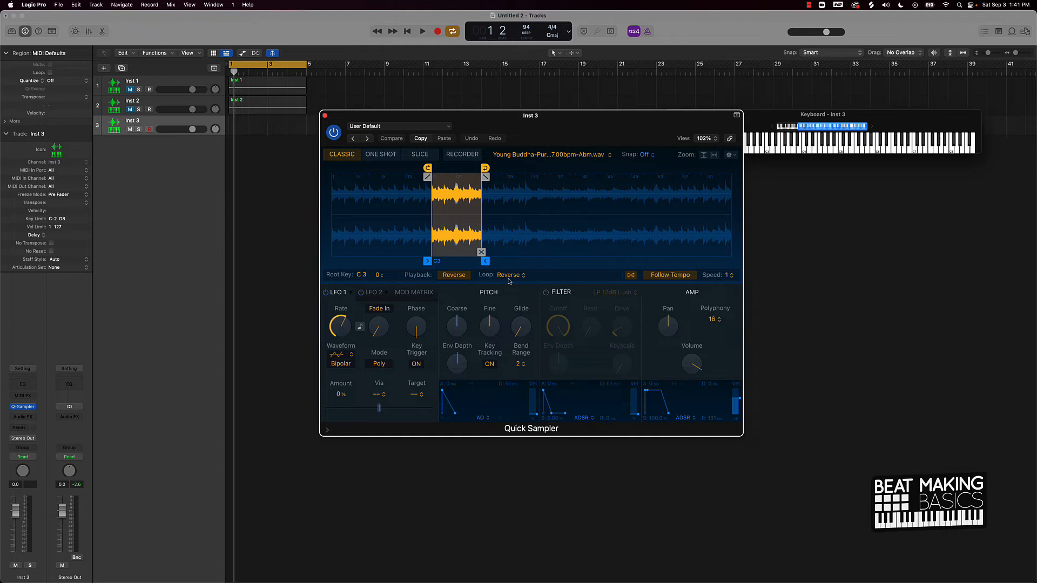
pyautogui.click(510, 275)
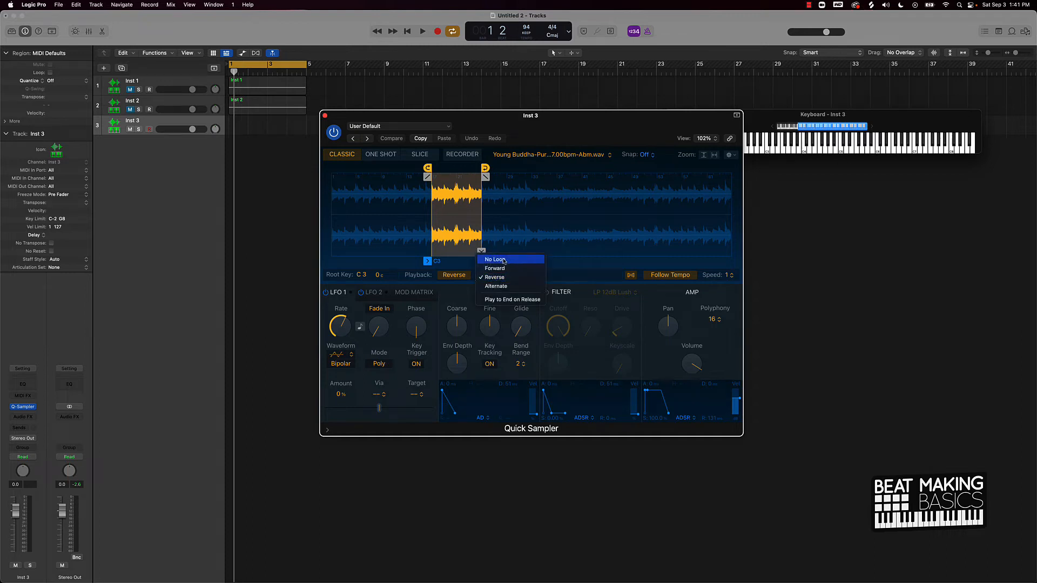
pyautogui.click(495, 268)
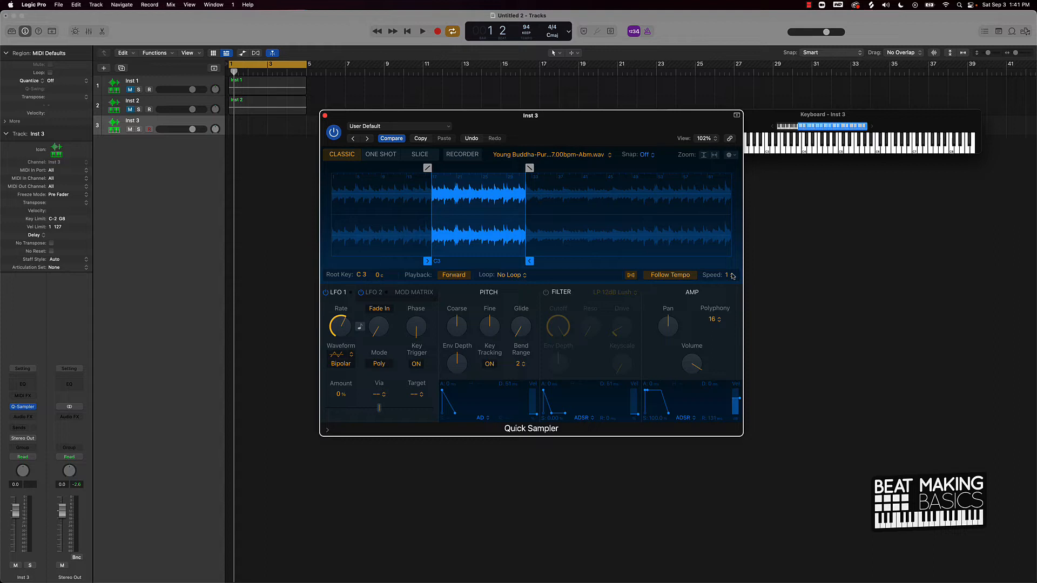
# - Try a playback speed of 4, then return the speed to 1
pyautogui.click(728, 275)
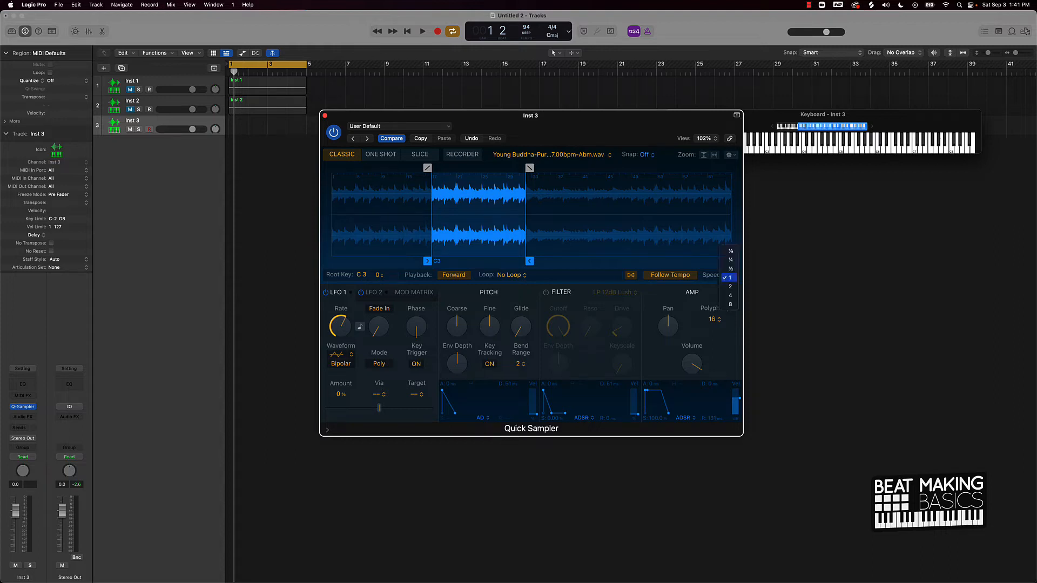
pyautogui.click(729, 277)
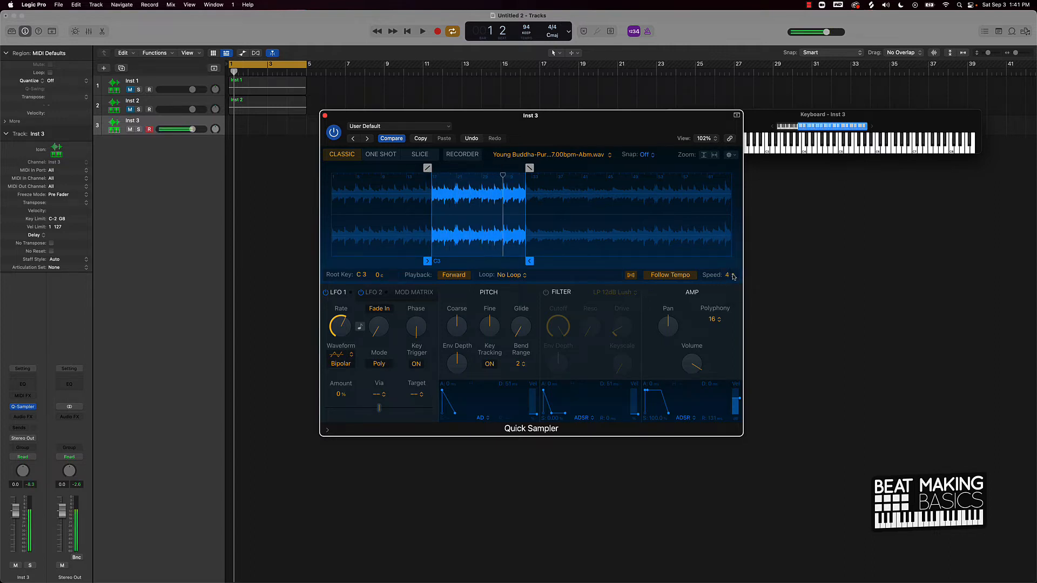
pyautogui.click(730, 275)
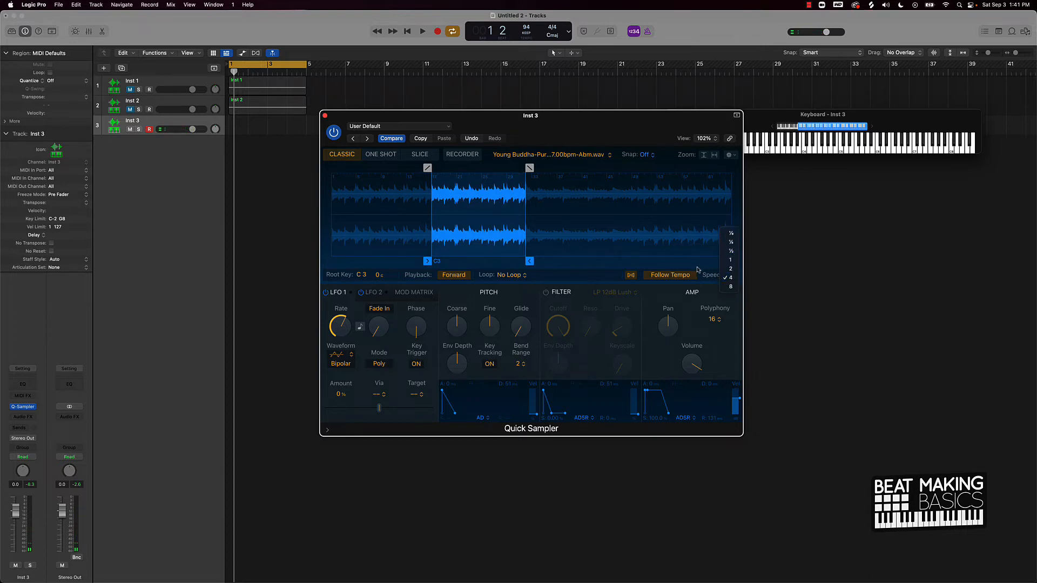
pyautogui.click(730, 259)
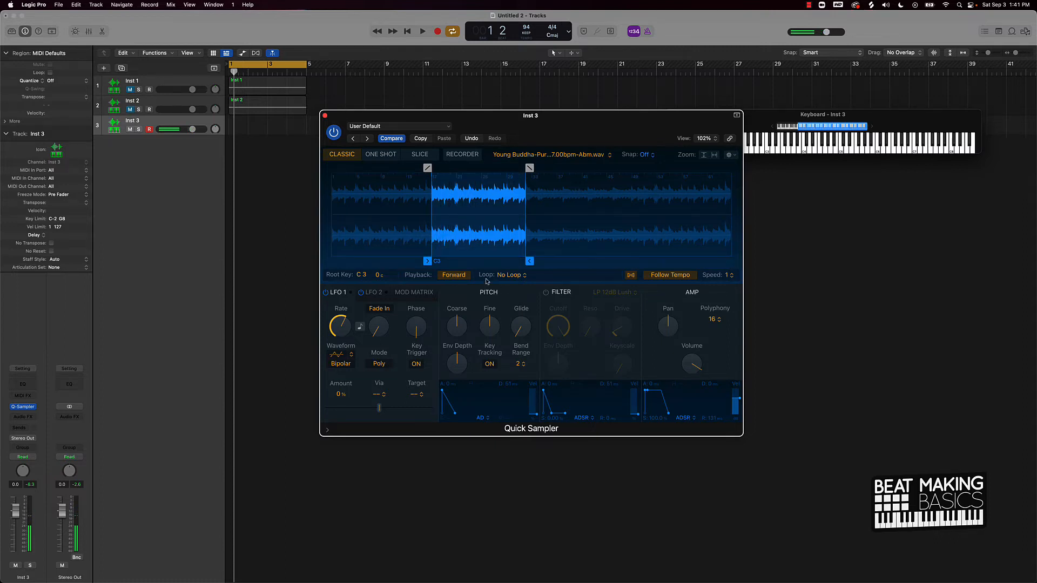
# - Set the Inst 3 chop to loop Forward and start recording it on Inst 3
pyautogui.click(511, 275)
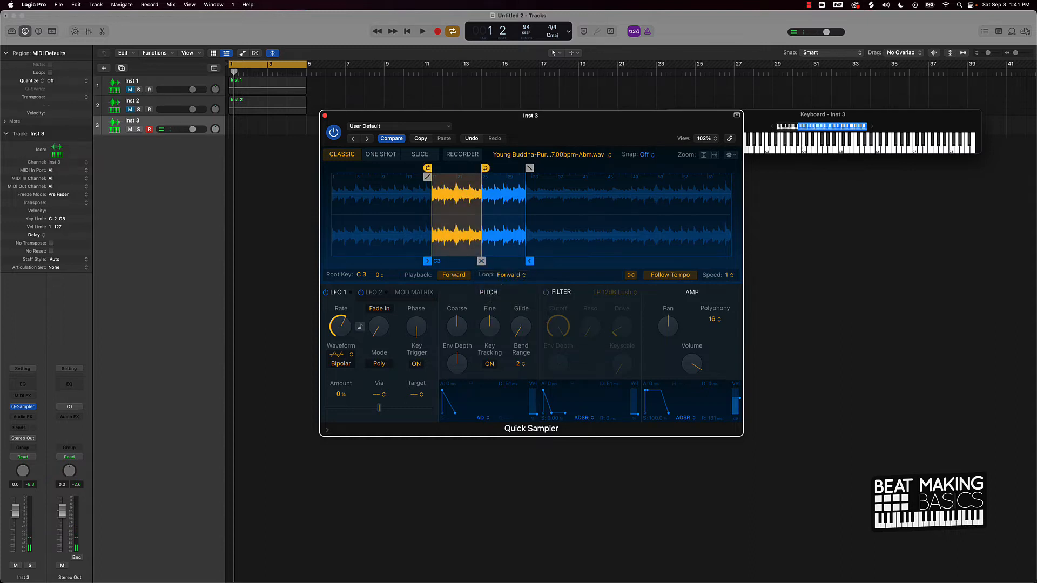
pyautogui.click(422, 31)
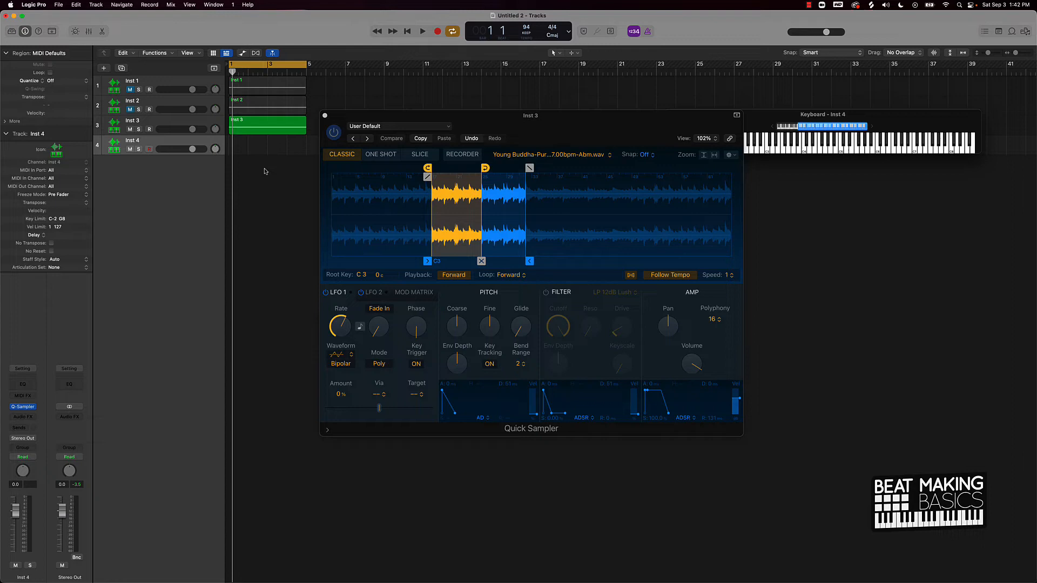
pyautogui.moveTo(321, 113)
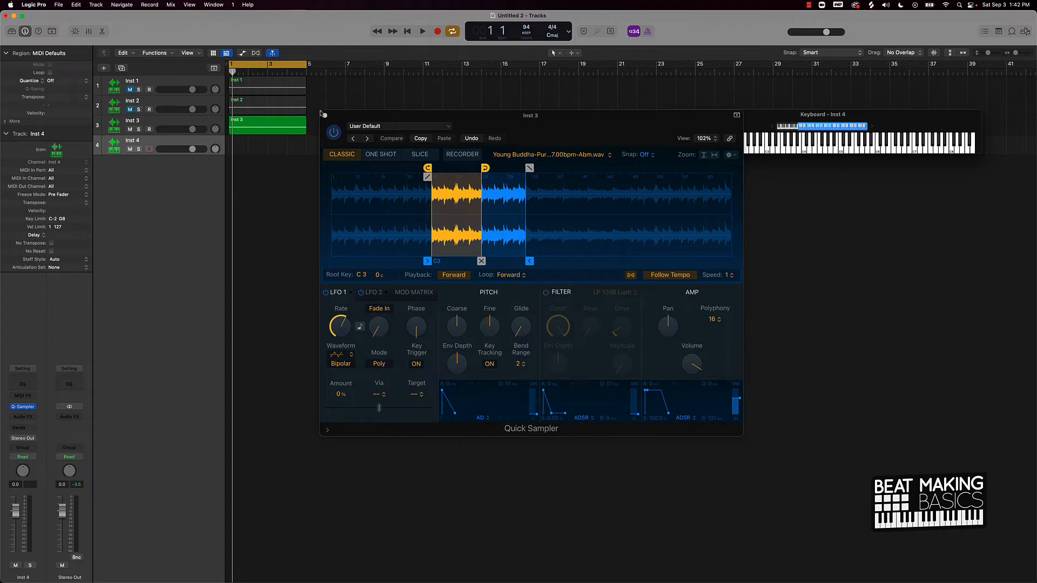
# - Close Inst 3's sampler, then set Inst 4's Quick Sampler to No Loop in Slice mode
pyautogui.click(736, 115)
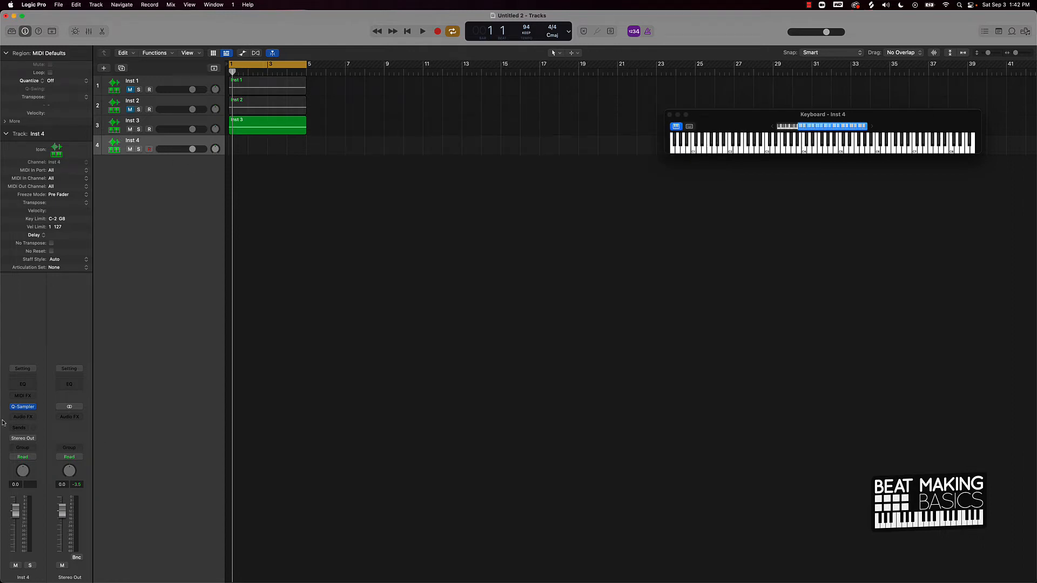
pyautogui.doubleClick(23, 406)
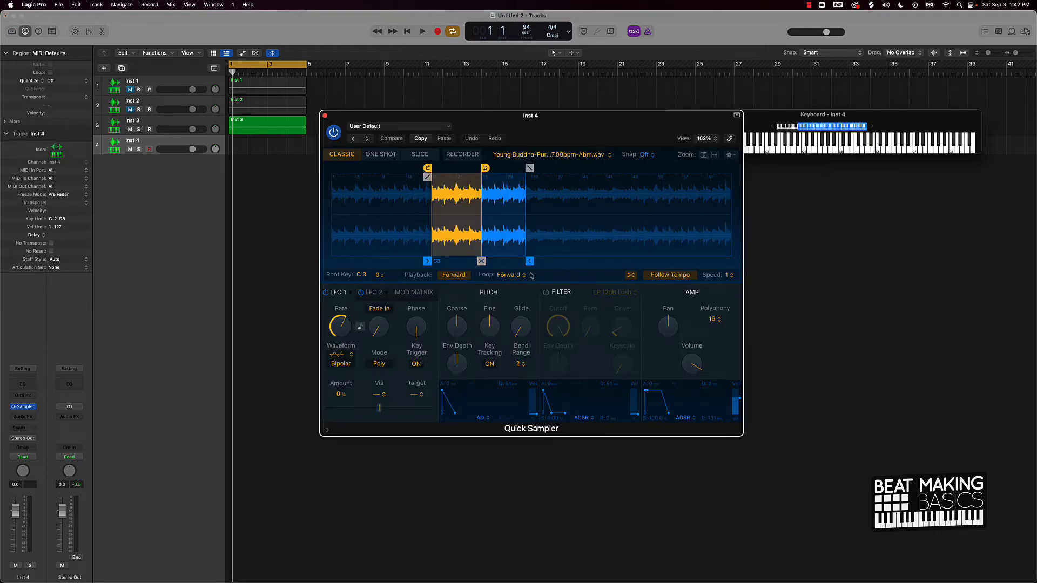
pyautogui.click(511, 275)
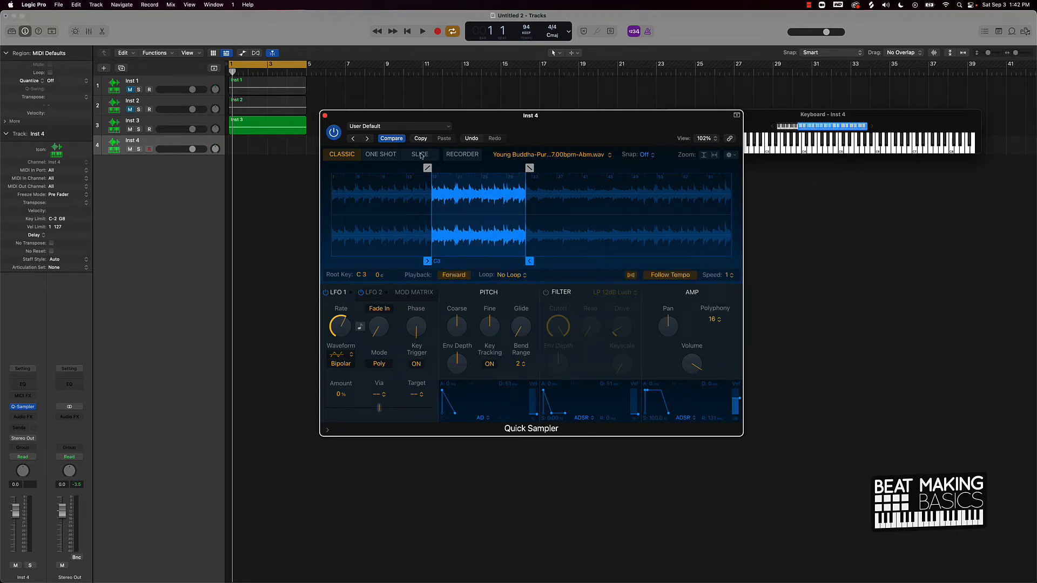
pyautogui.click(419, 154)
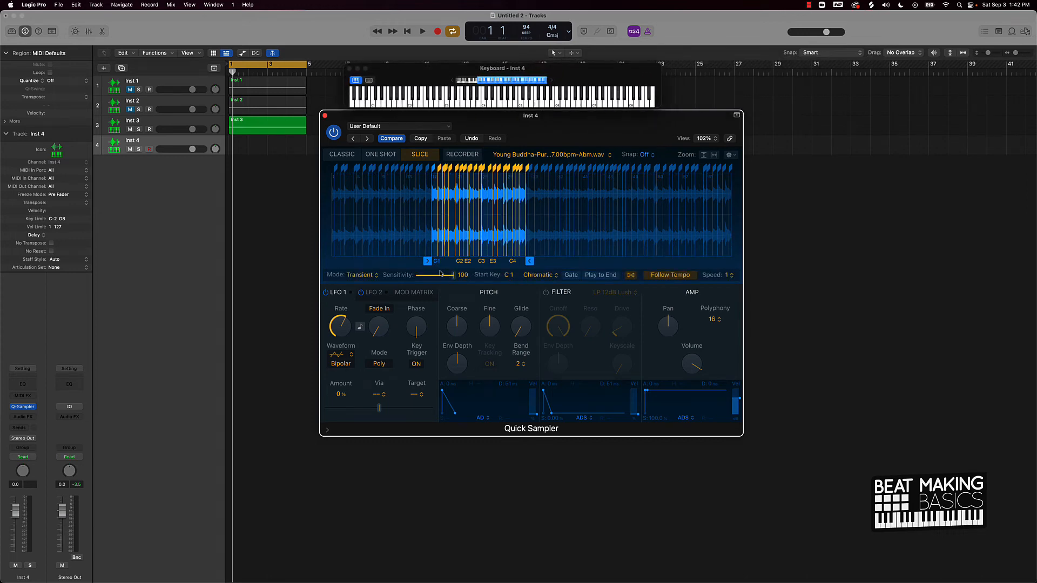
# - Record a take of Inst 4's slice pads as a MIDI region
pyautogui.click(150, 150)
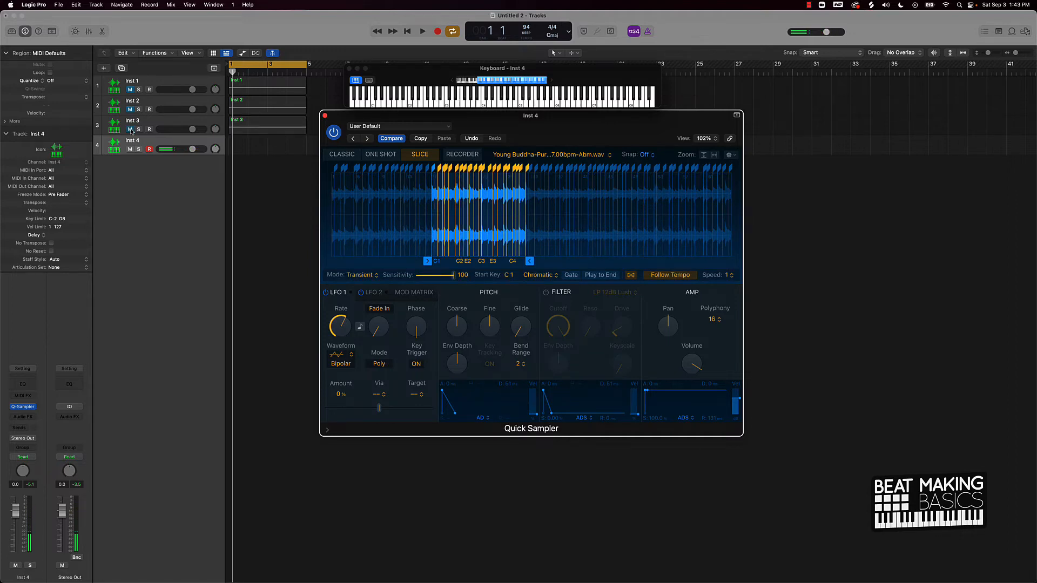
pyautogui.click(422, 31)
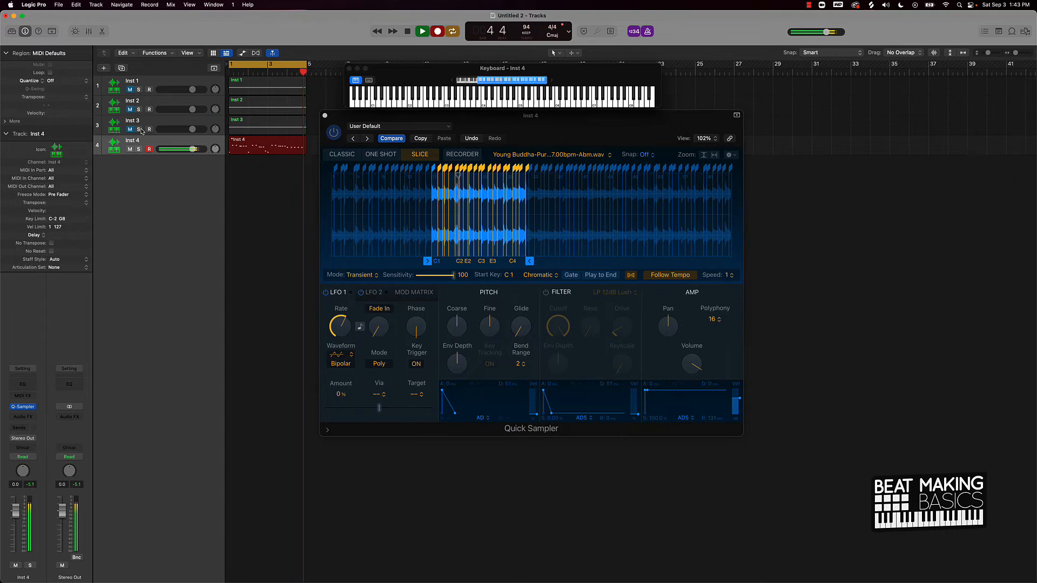
pyautogui.click(422, 31)
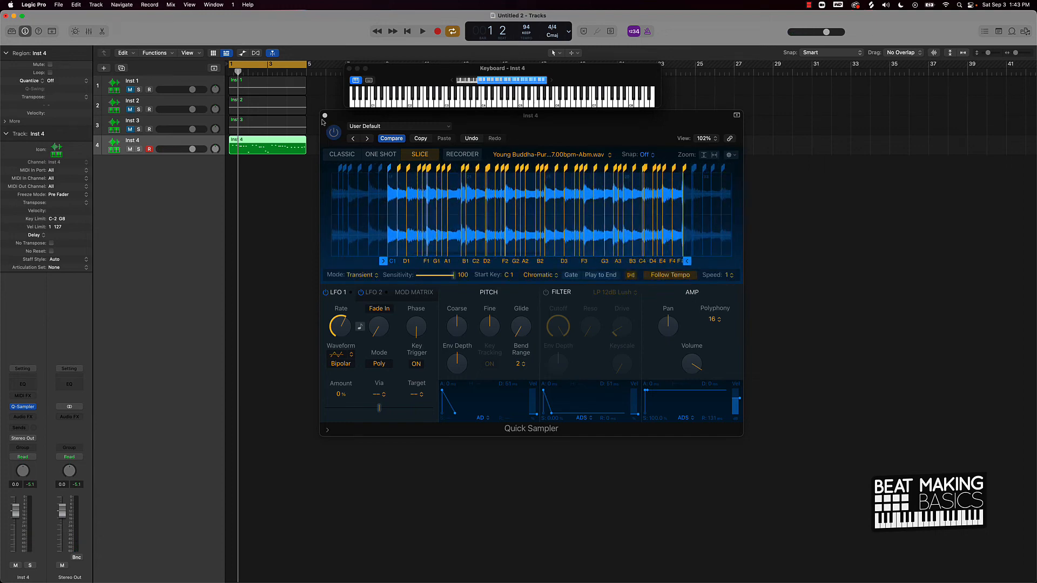
# - Open Inst 4's recorded notes in the Piano Roll and audition the pattern
pyautogui.doubleClick(267, 145)
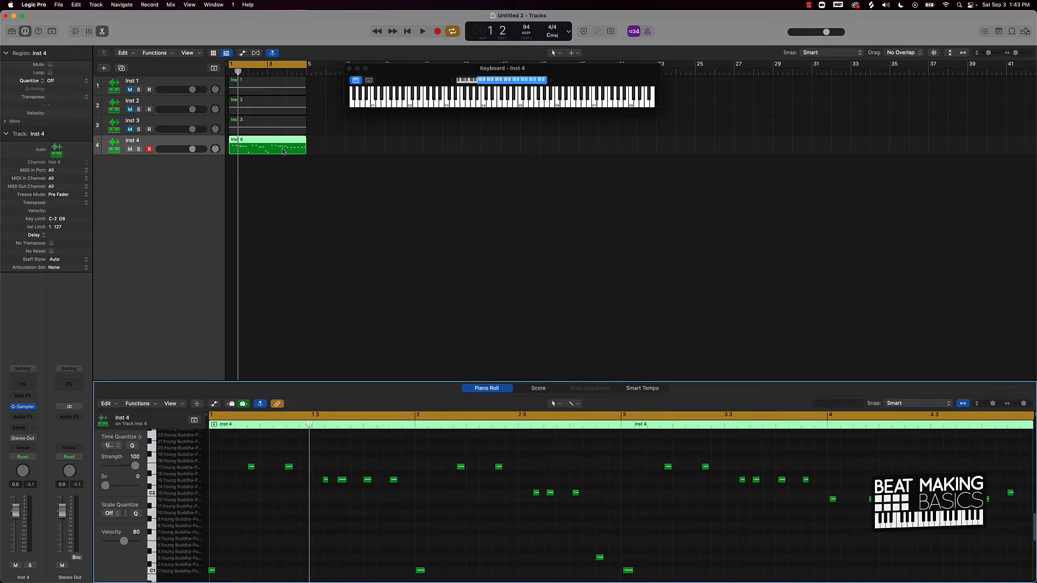
pyautogui.moveTo(404, 466)
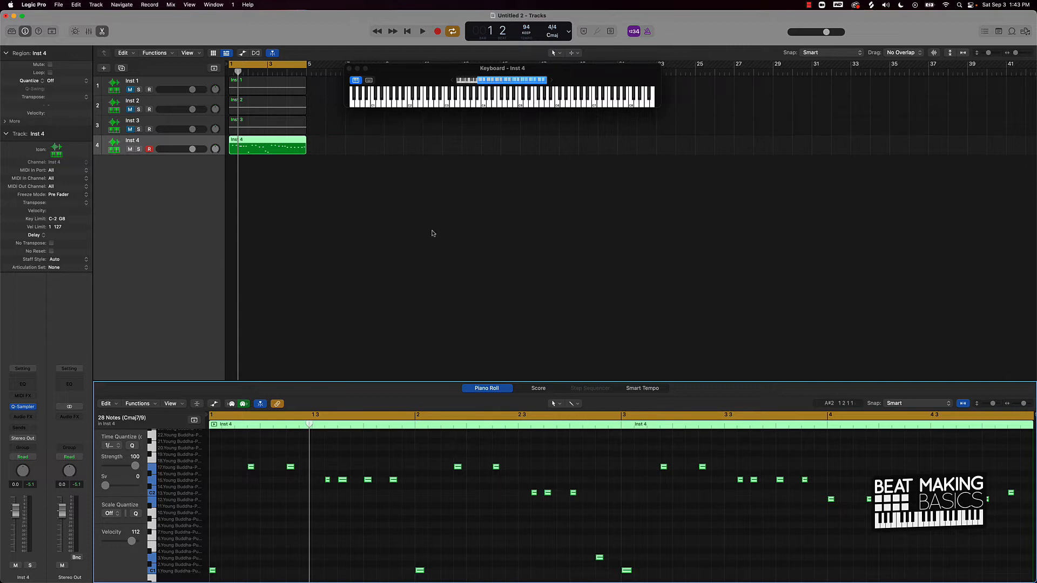
pyautogui.moveTo(167, 159)
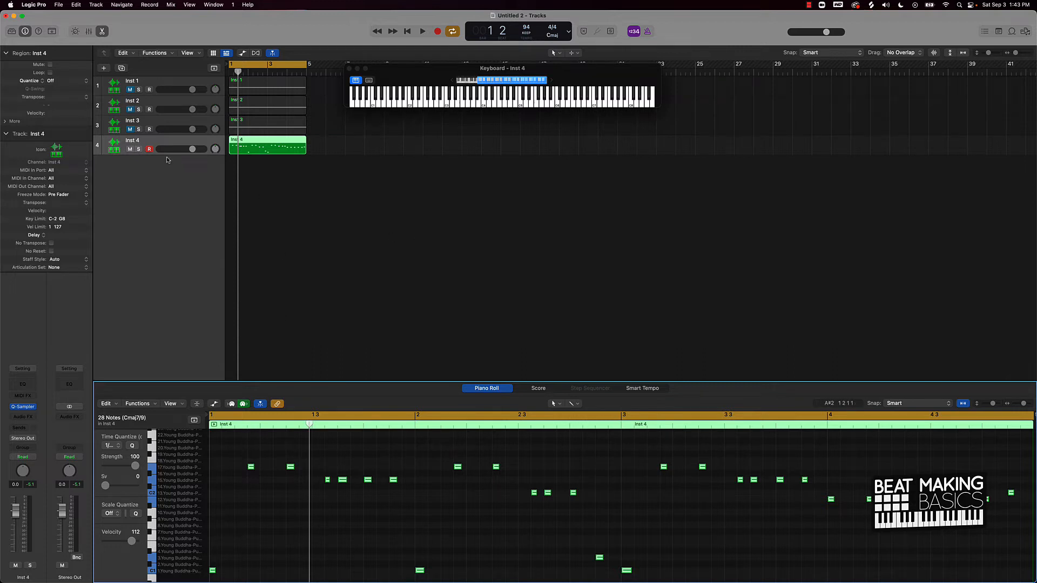
pyautogui.click(422, 32)
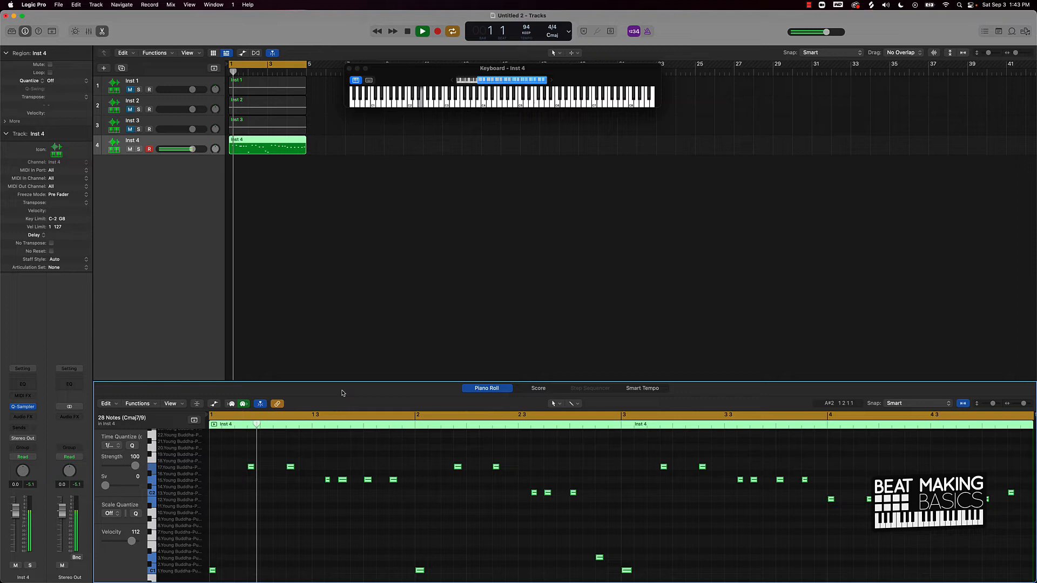
pyautogui.click(406, 31)
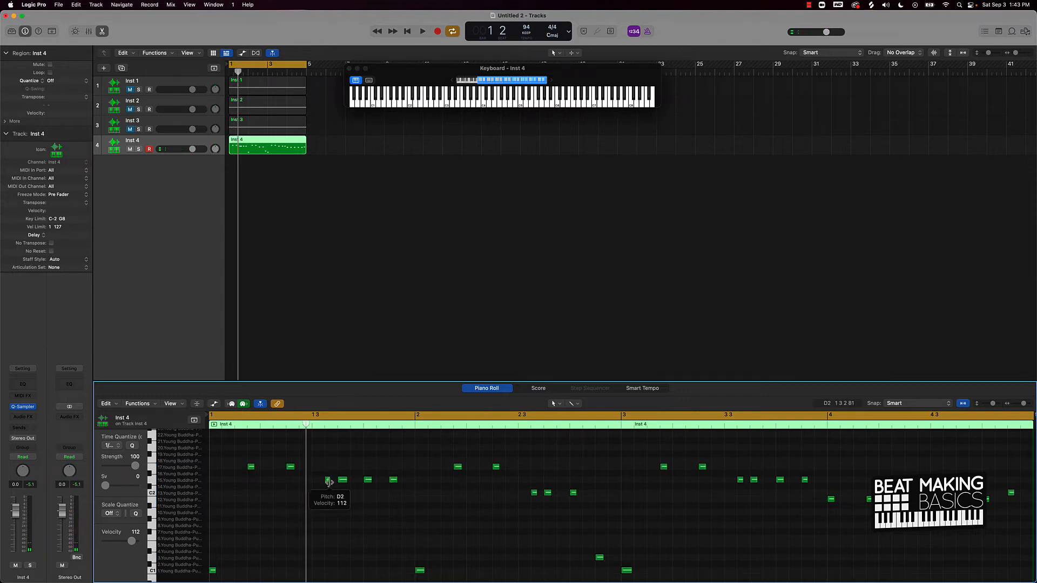
# - Select notes, raise their velocity, and lengthen two early high notes
pyautogui.click(329, 481)
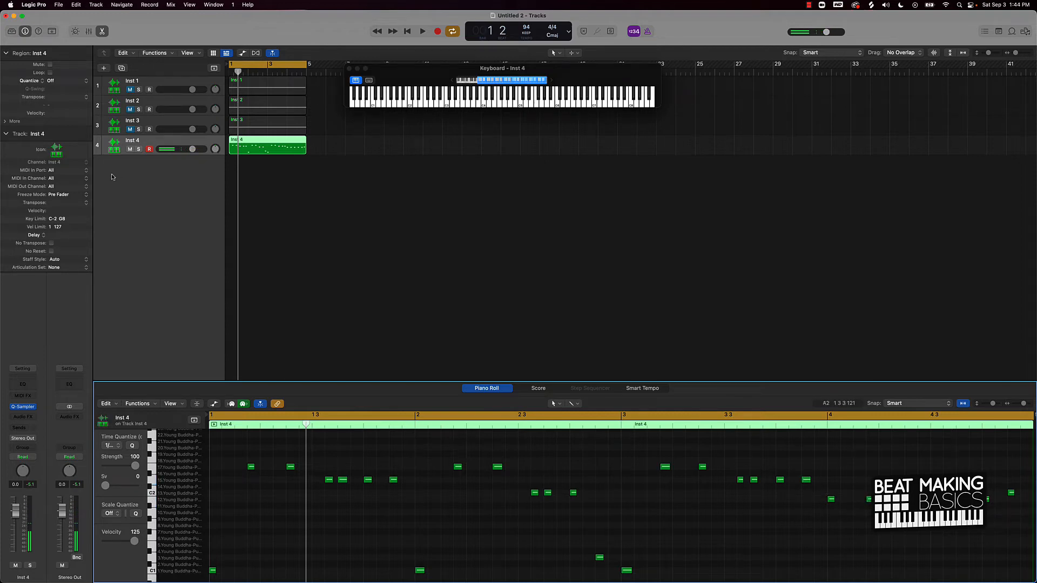
pyautogui.click(421, 31)
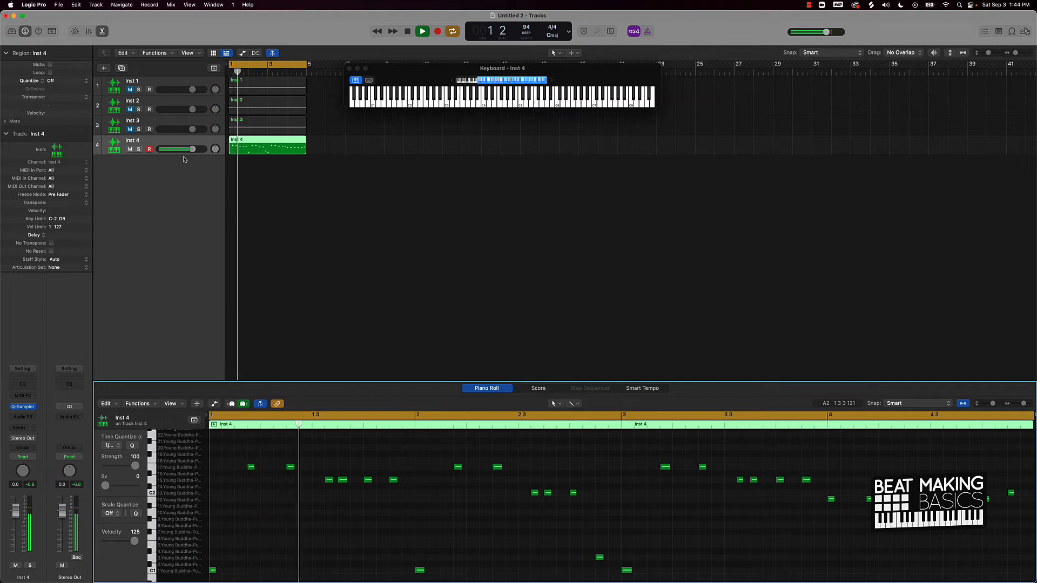
pyautogui.click(251, 466)
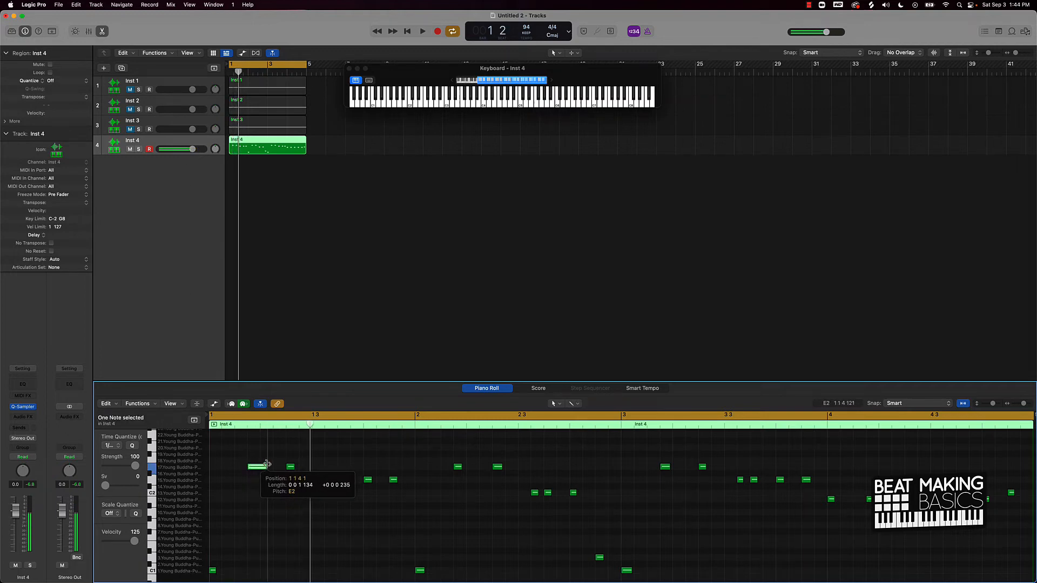
pyautogui.click(421, 31)
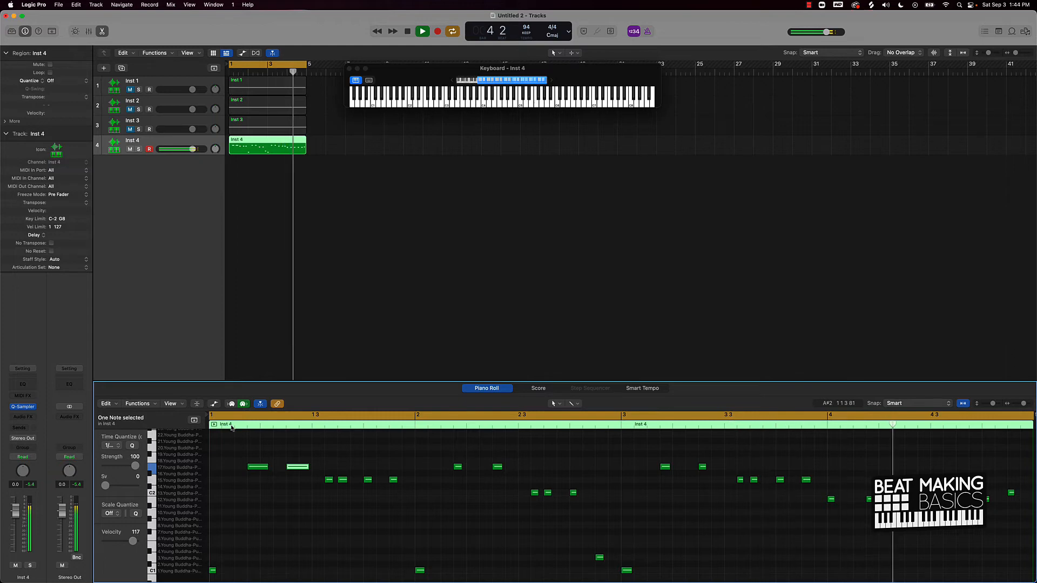
pyautogui.click(422, 31)
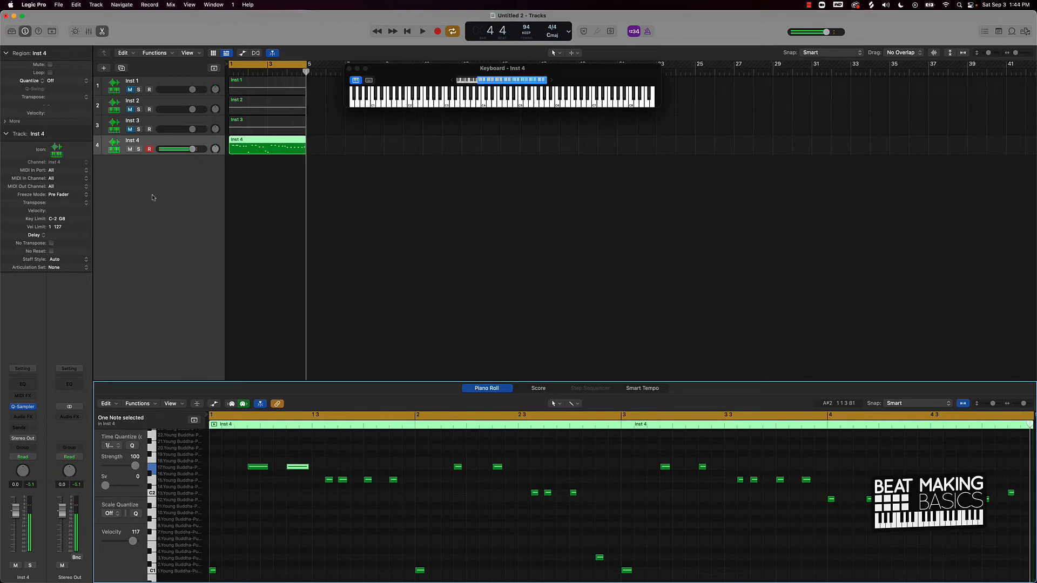
pyautogui.click(103, 68)
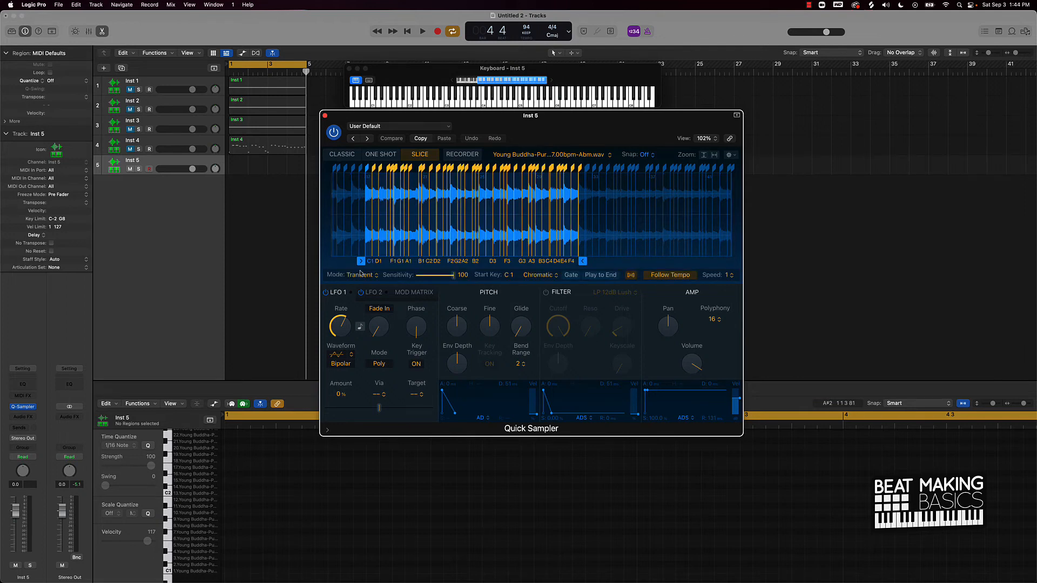
# - Change Inst 5's Quick Sampler slice Mode to Beat Divisions
pyautogui.click(359, 275)
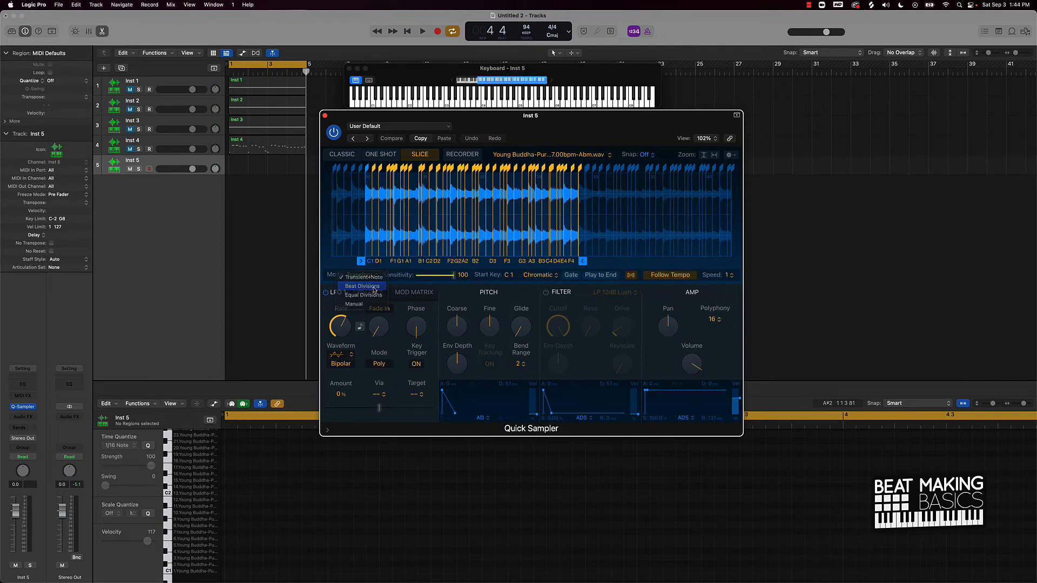
pyautogui.click(361, 285)
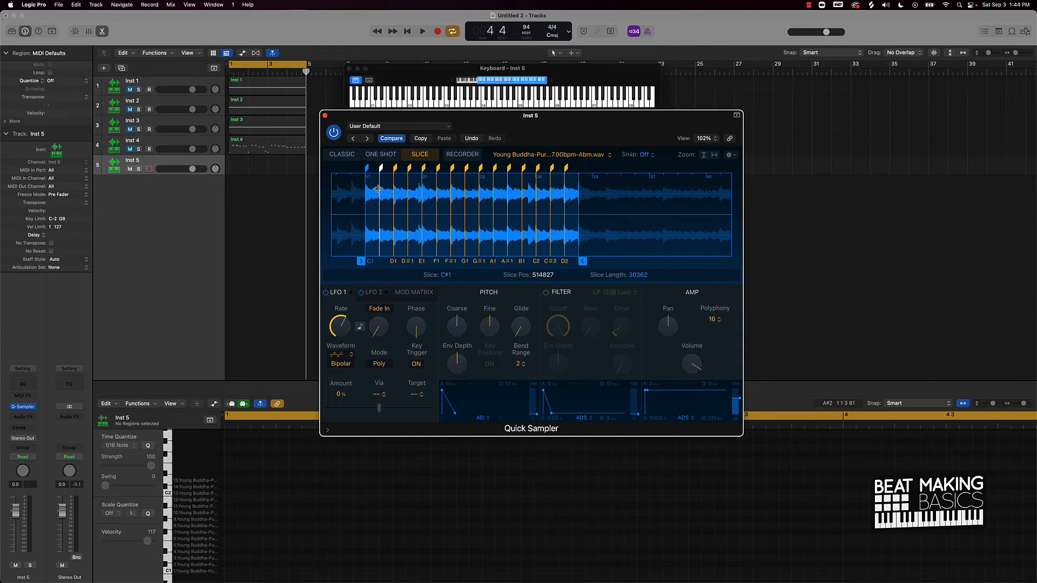
# - Move a slice marker in the Inst 5 waveform so slice D1 starts at 544122
pyautogui.click(377, 192)
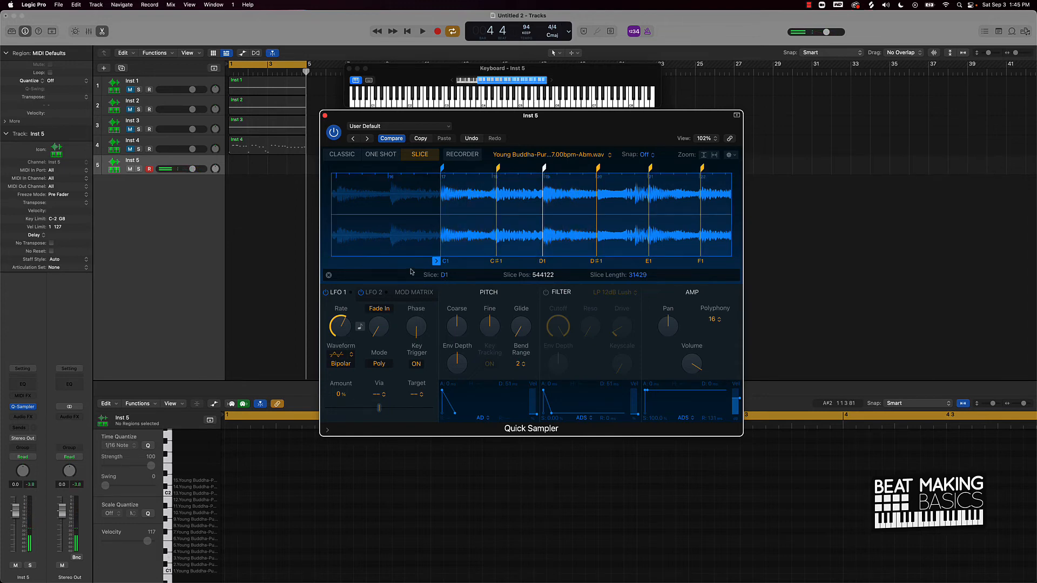
# - Switch slicing to Transient at sensitivity 54 and add early slice points by hand
pyautogui.click(359, 278)
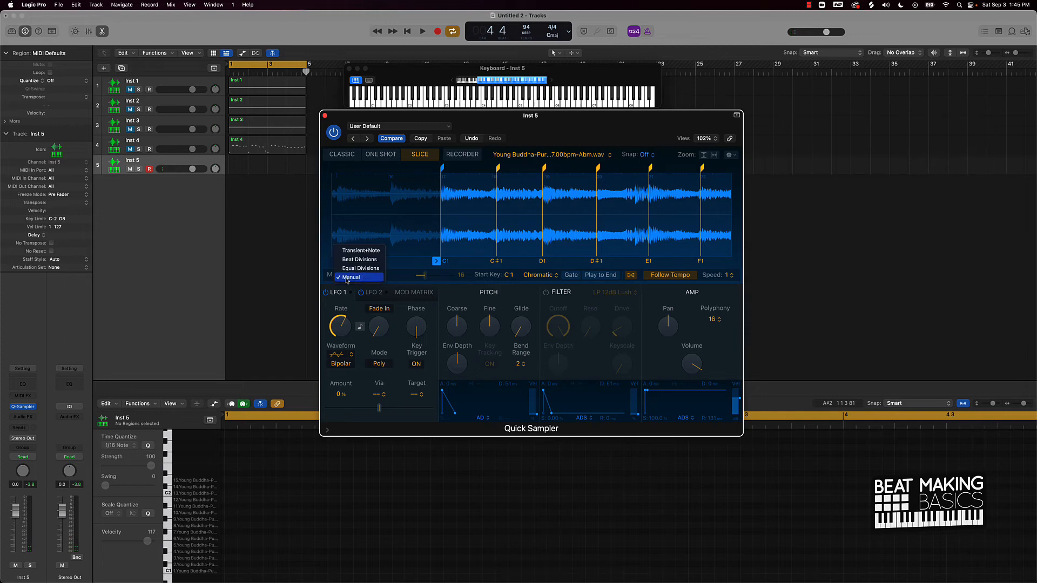
pyautogui.click(349, 277)
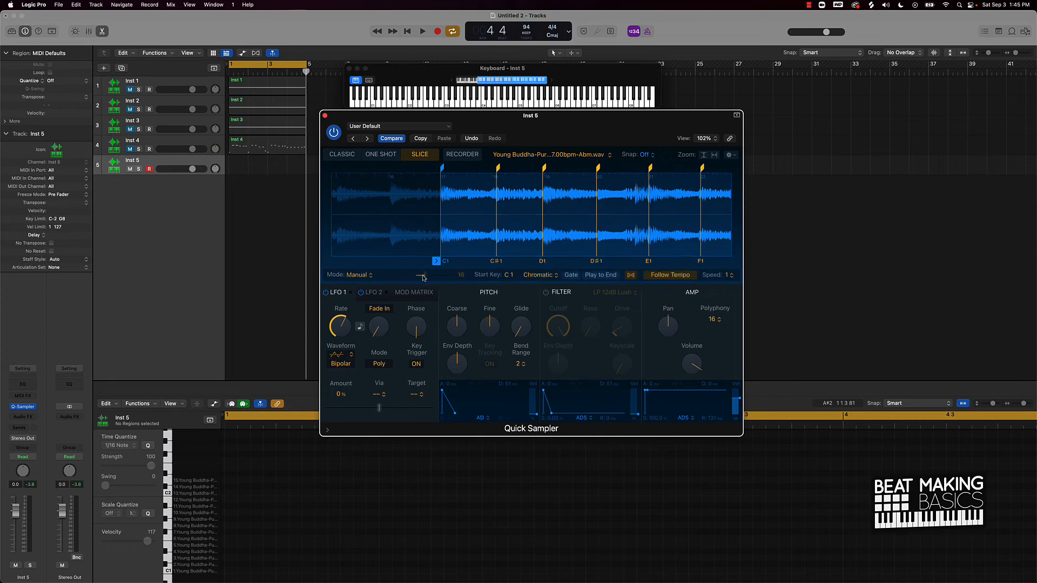
pyautogui.click(354, 275)
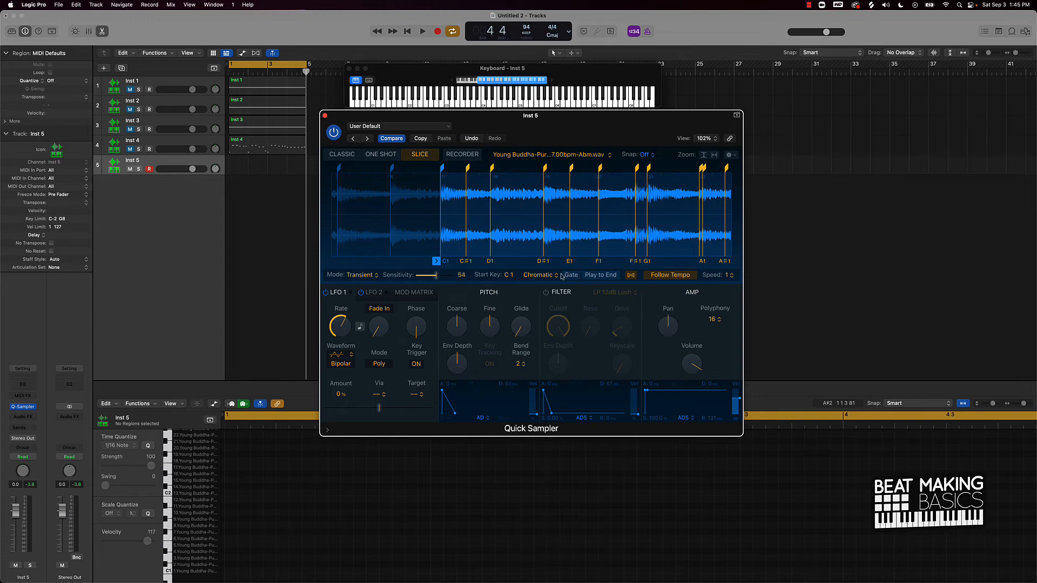
pyautogui.click(363, 274)
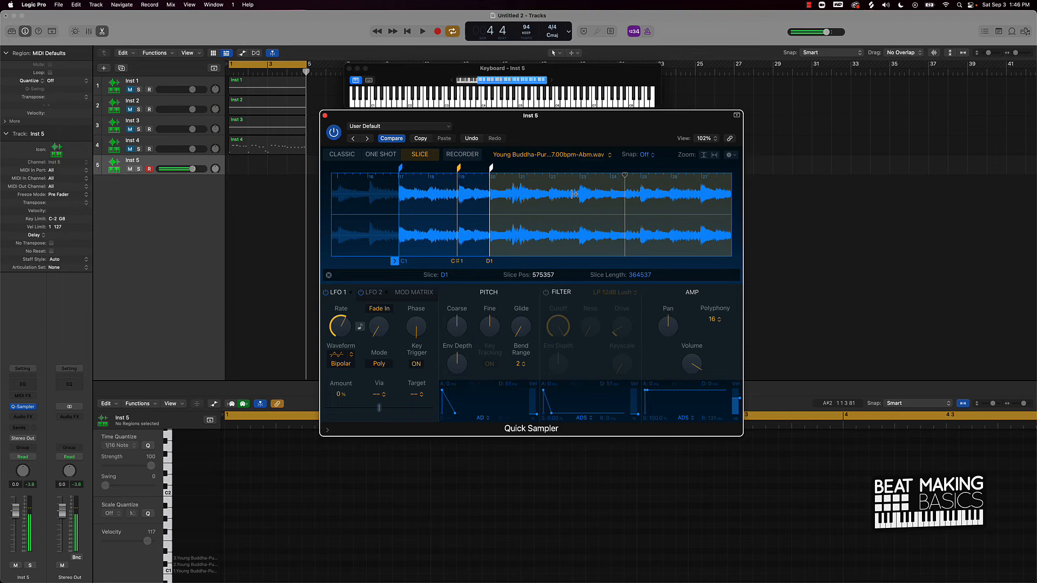
pyautogui.click(548, 192)
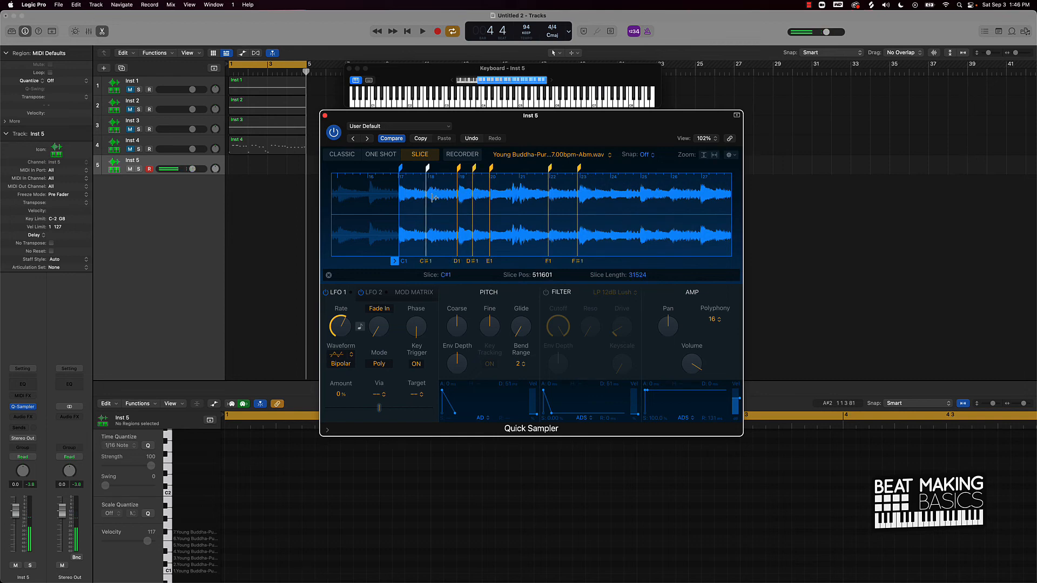
pyautogui.click(440, 198)
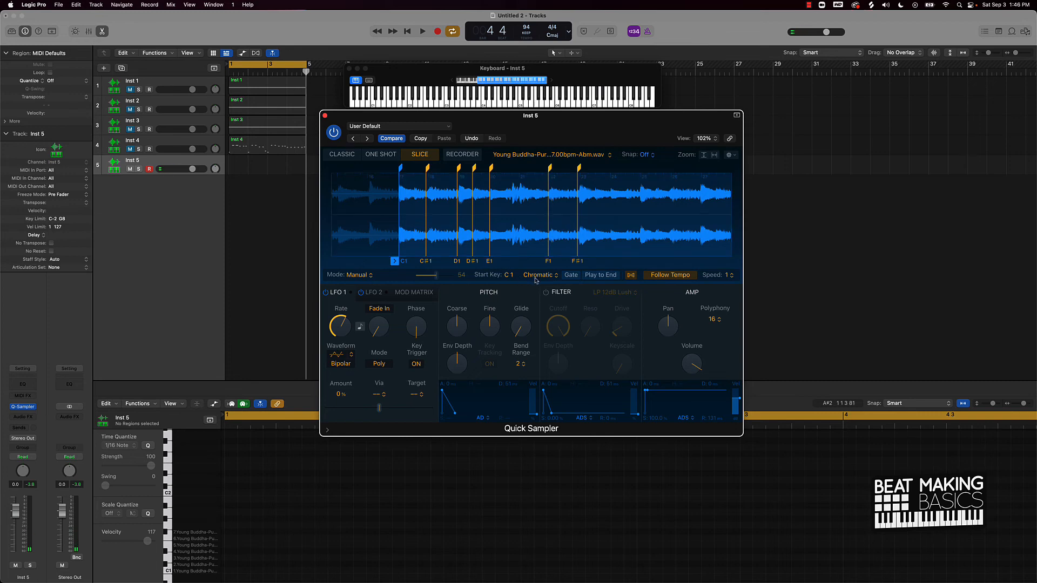
# - Map Inst 5's slices to white keys, then change the mapping to black keys only
pyautogui.click(540, 275)
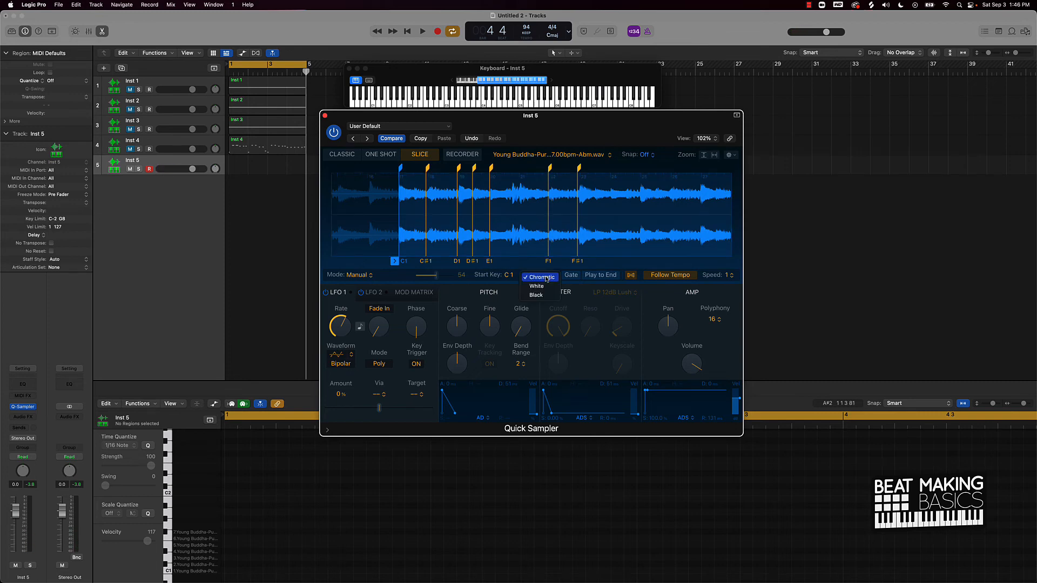
pyautogui.moveTo(537, 295)
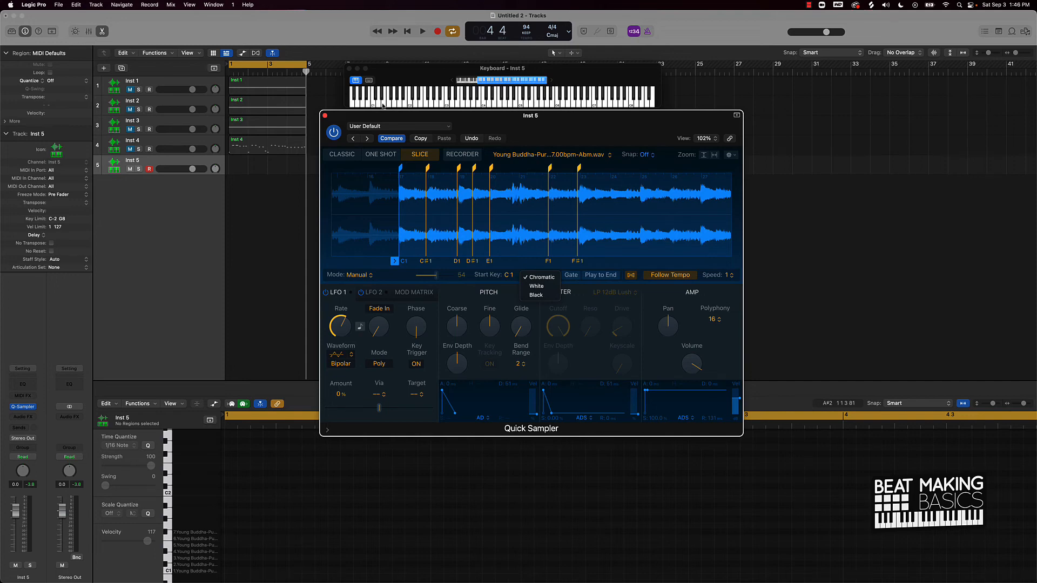
pyautogui.moveTo(540, 277)
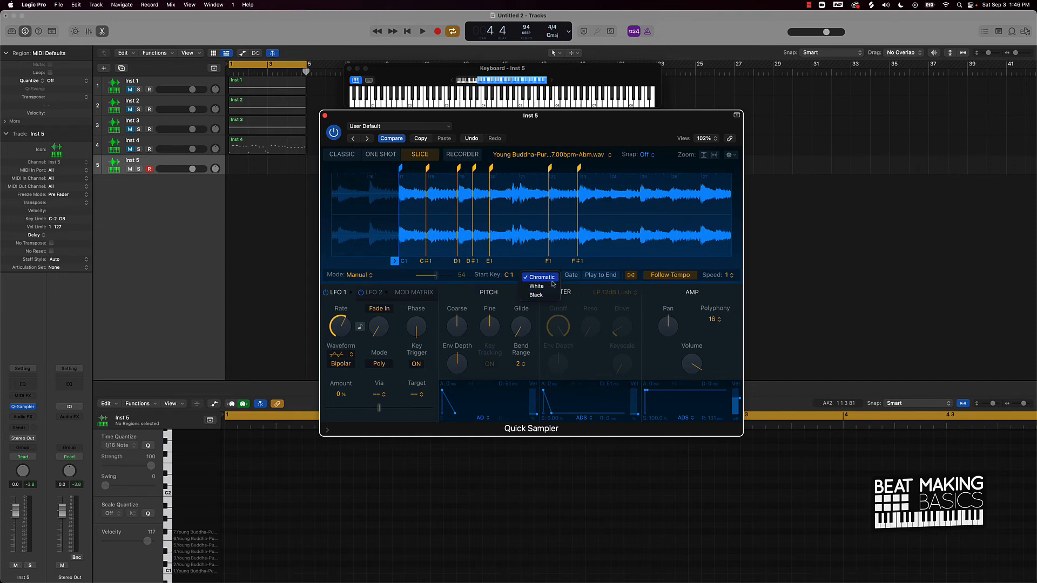
pyautogui.click(536, 285)
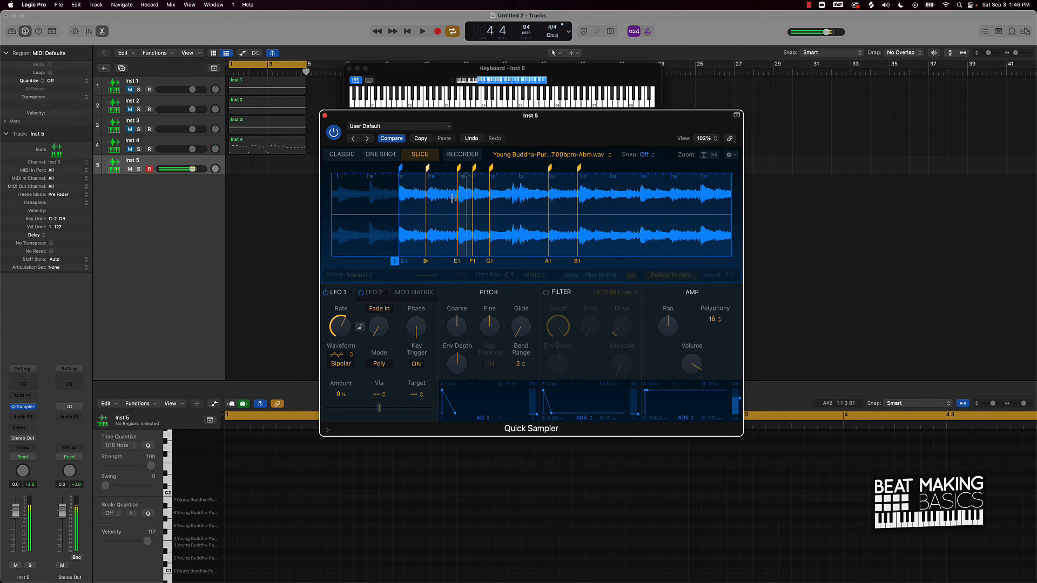
pyautogui.click(531, 274)
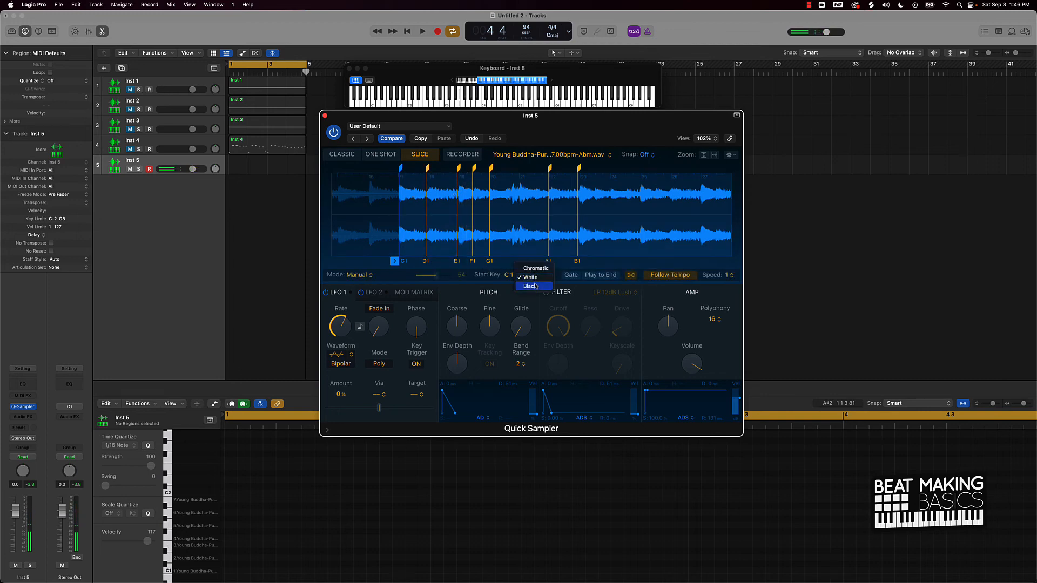
pyautogui.click(530, 285)
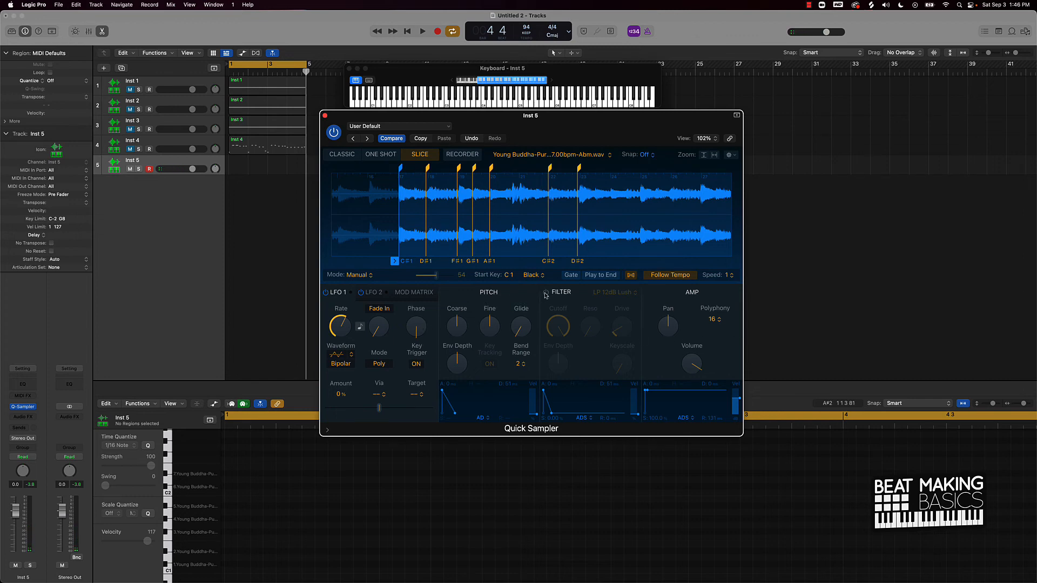
# - Enable the filter, set slicing Mode to Transient, and turn the Fine, Glide and Reso knobs
pyautogui.click(549, 291)
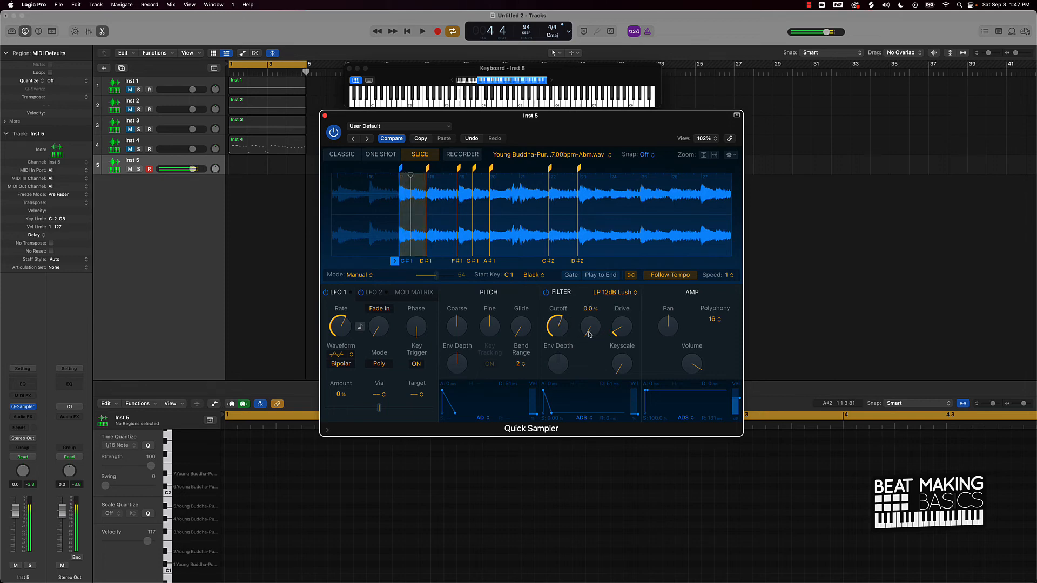
pyautogui.click(351, 275)
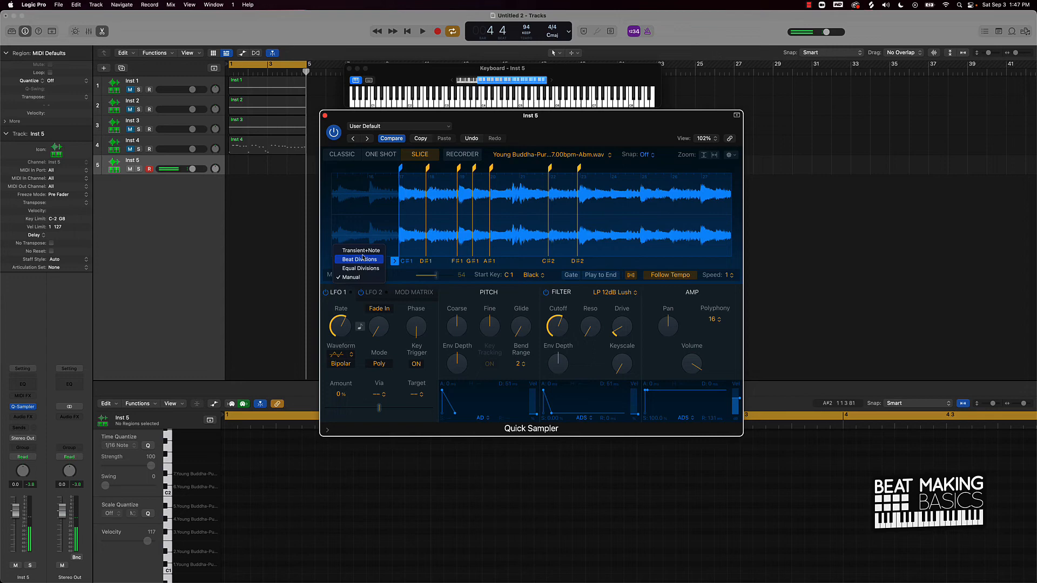
pyautogui.click(361, 250)
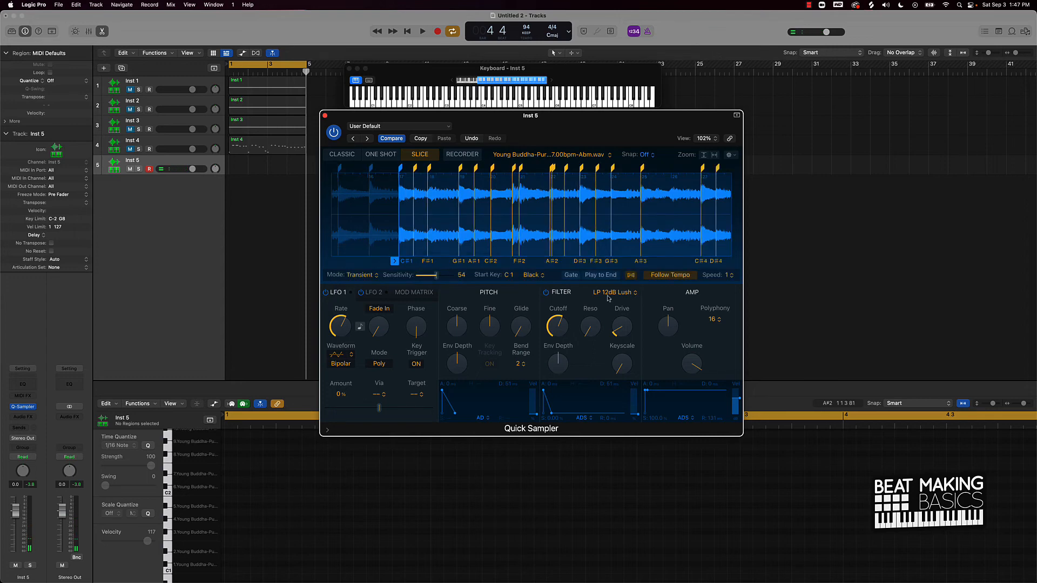
pyautogui.click(443, 212)
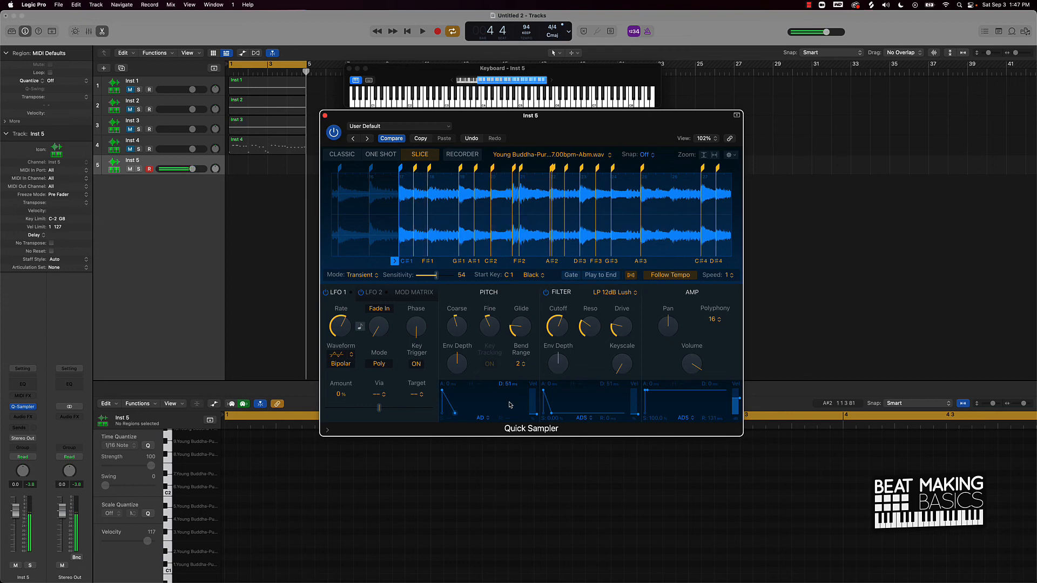
pyautogui.click(404, 212)
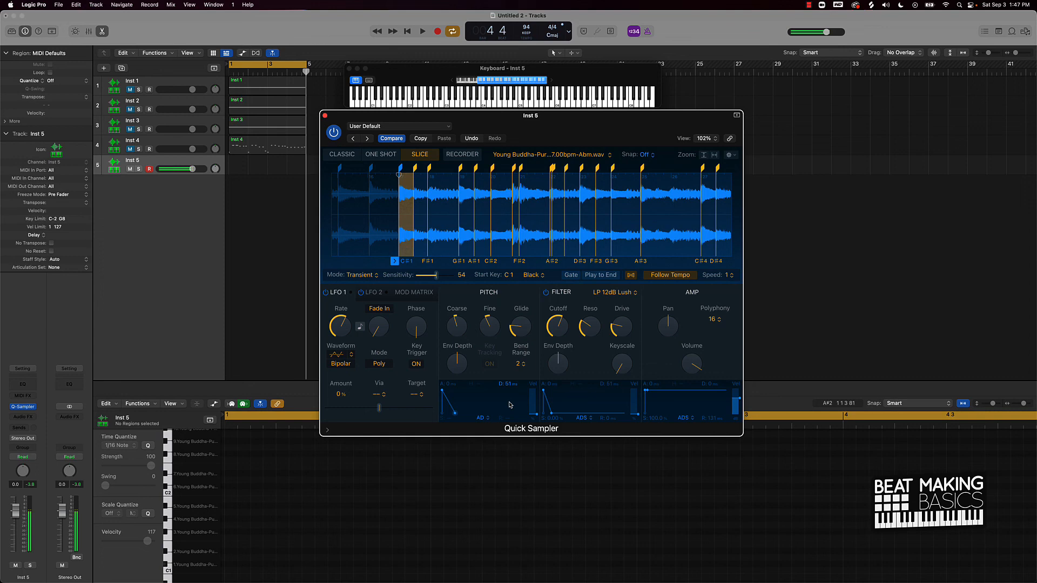